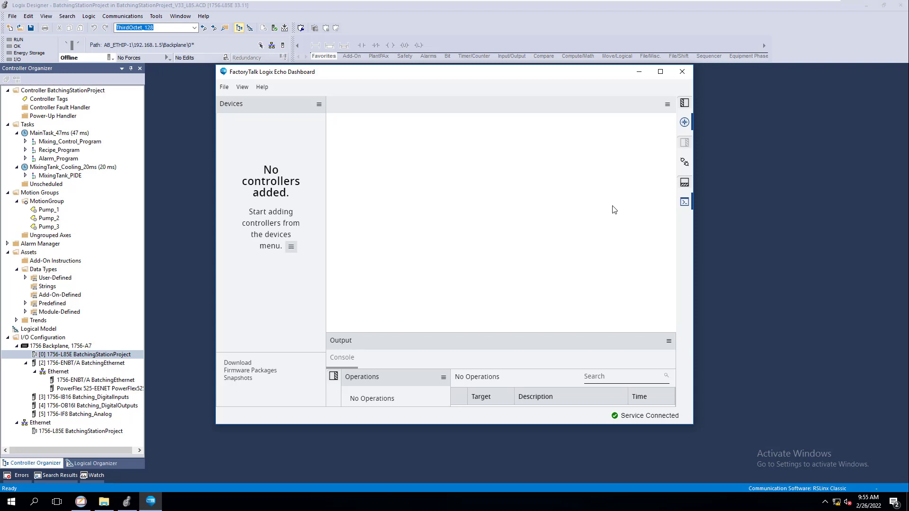
pyautogui.moveTo(281, 80)
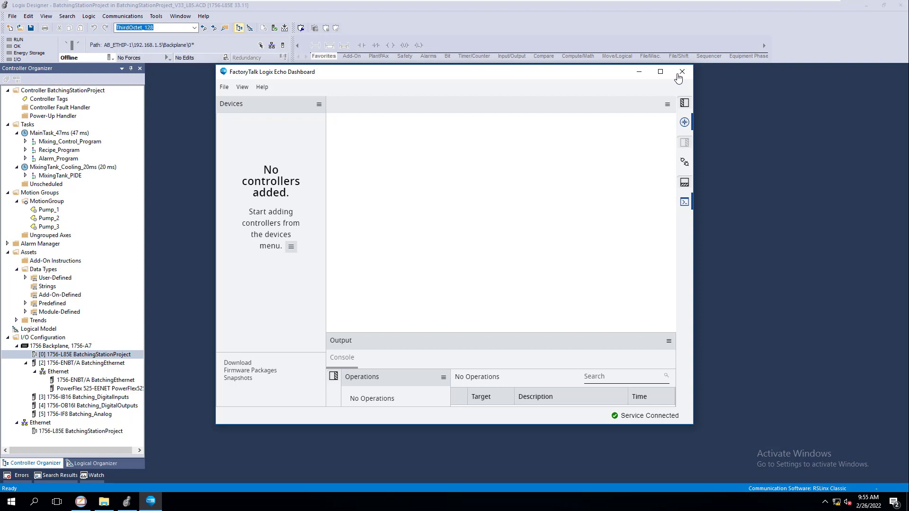
pyautogui.moveTo(682, 77)
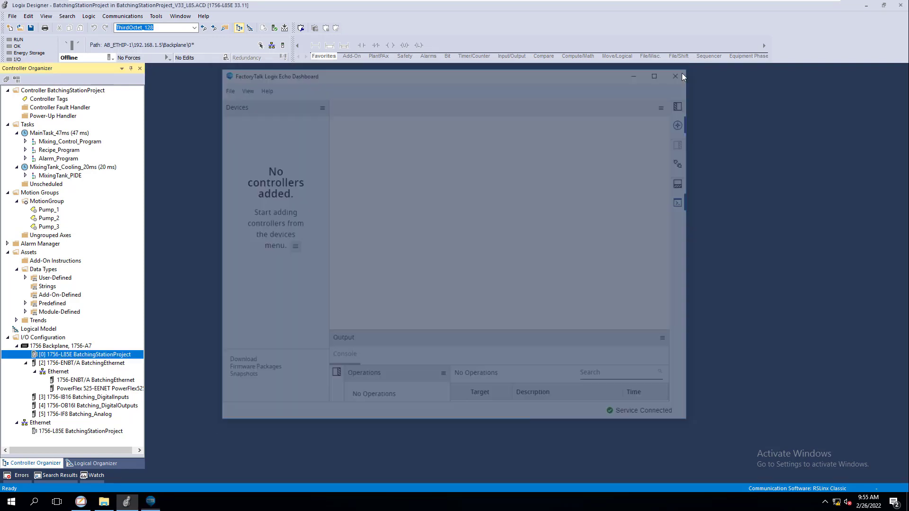
pyautogui.click(674, 75)
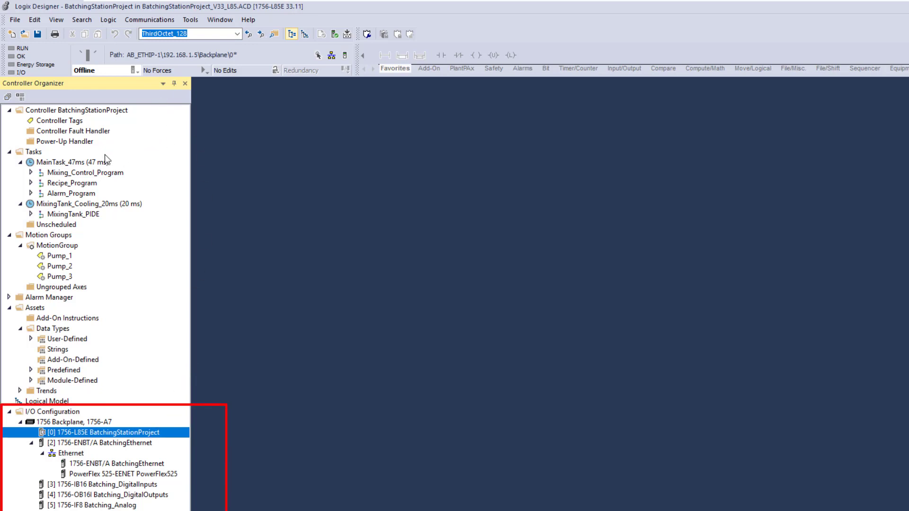
pyautogui.click(75, 109)
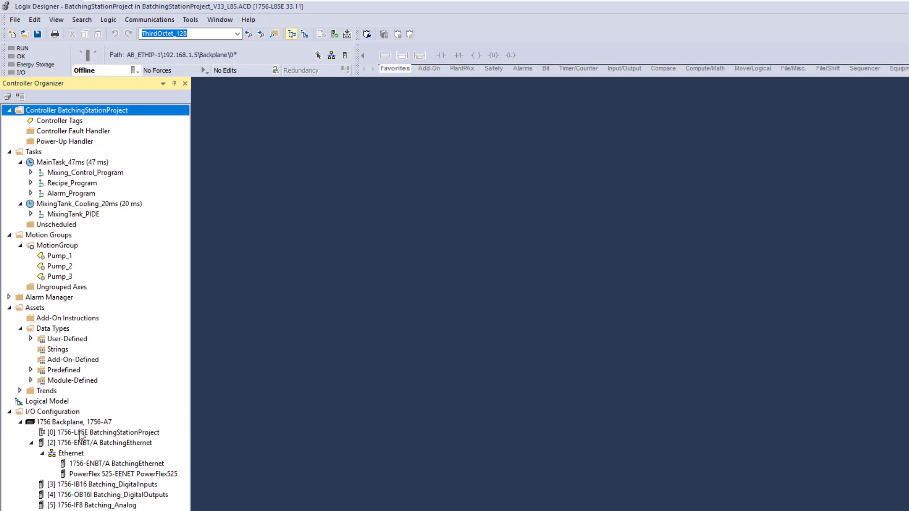
pyautogui.click(108, 433)
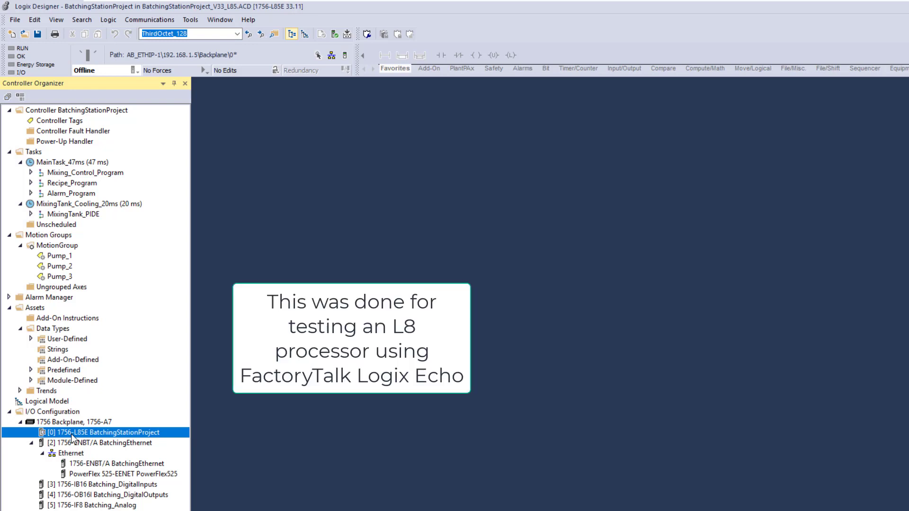
pyautogui.moveTo(89, 477)
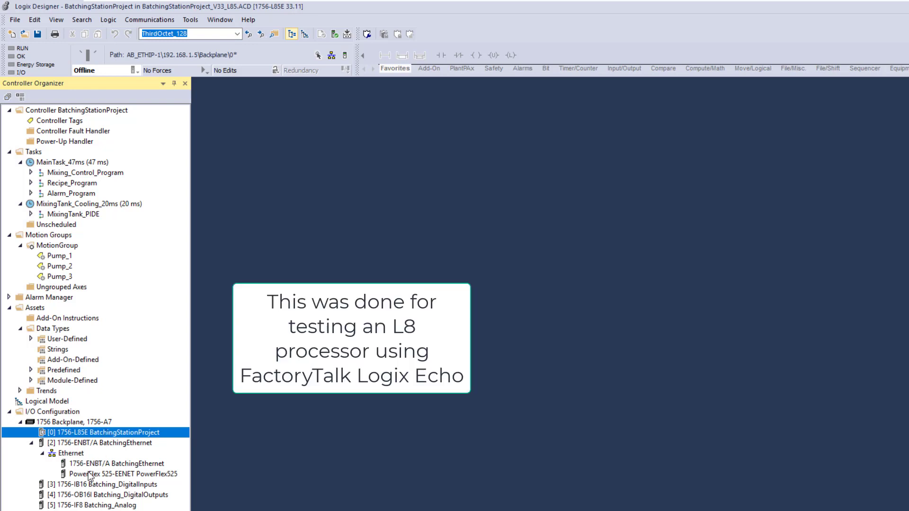
pyautogui.click(6, 507)
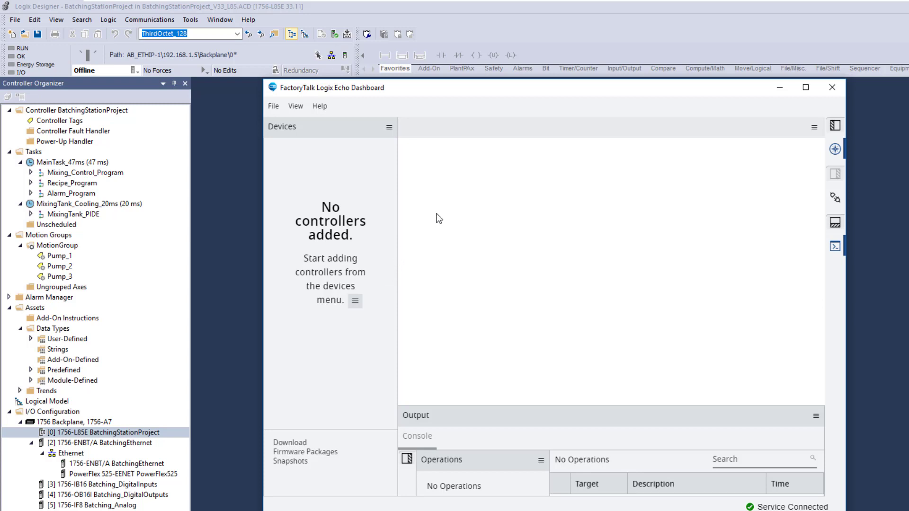
pyautogui.moveTo(439, 180)
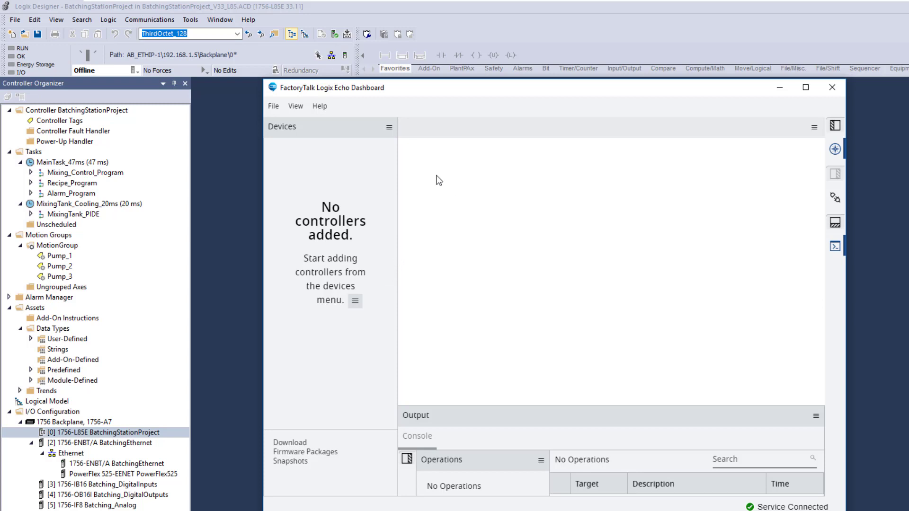
pyautogui.moveTo(336, 96)
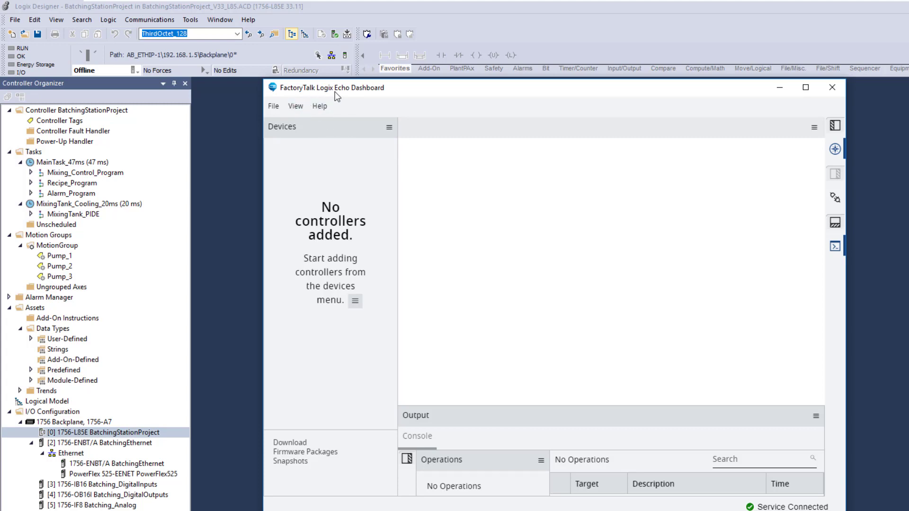
pyautogui.moveTo(354, 132)
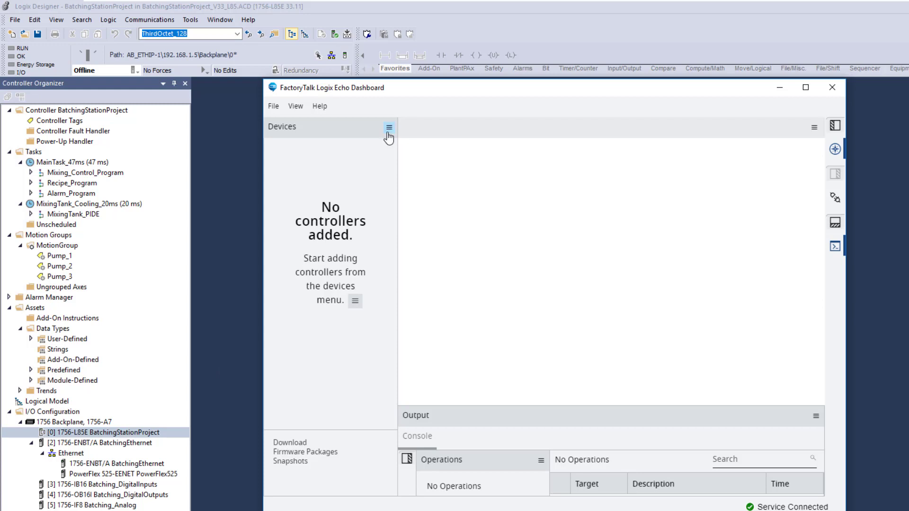
pyautogui.moveTo(390, 139)
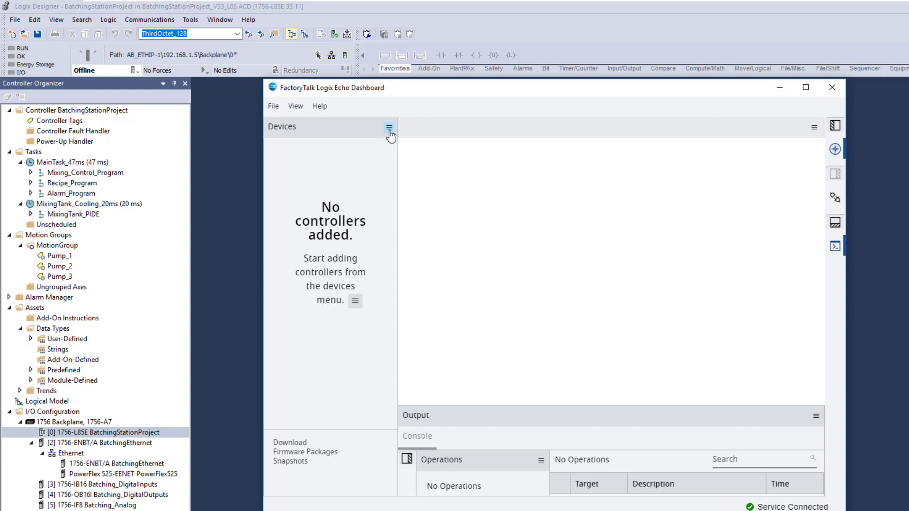
# Open the Devices pane menu in the Echo Dashboard
pyautogui.click(388, 126)
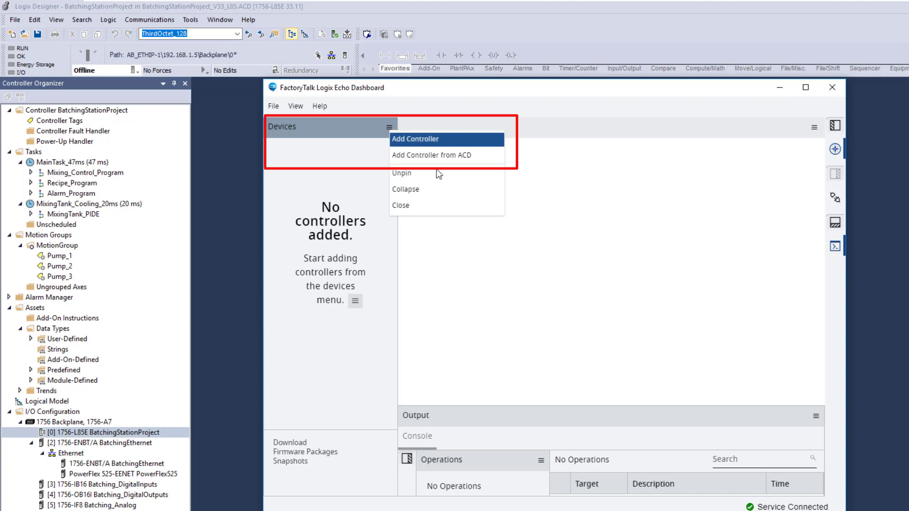
# Choose Add Controller to bring up the ControlLogix 5580 Emulator form
pyautogui.click(415, 138)
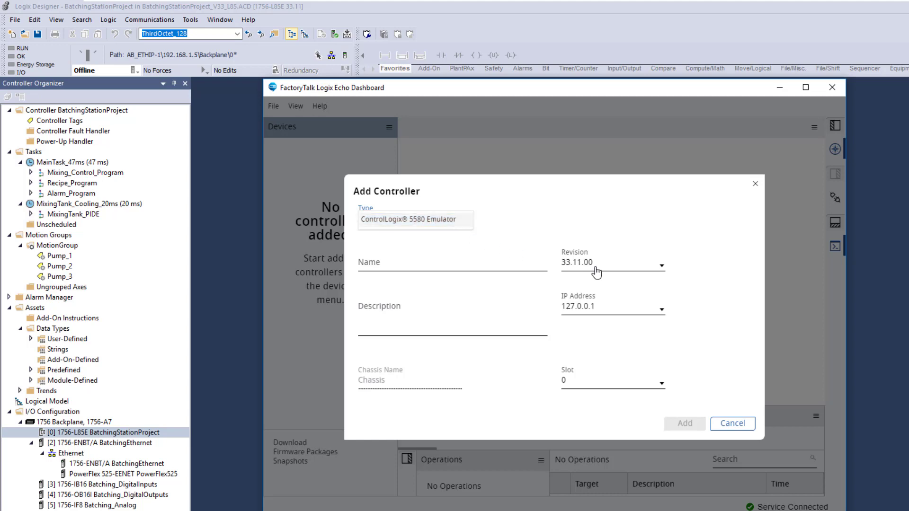
pyautogui.moveTo(597, 273)
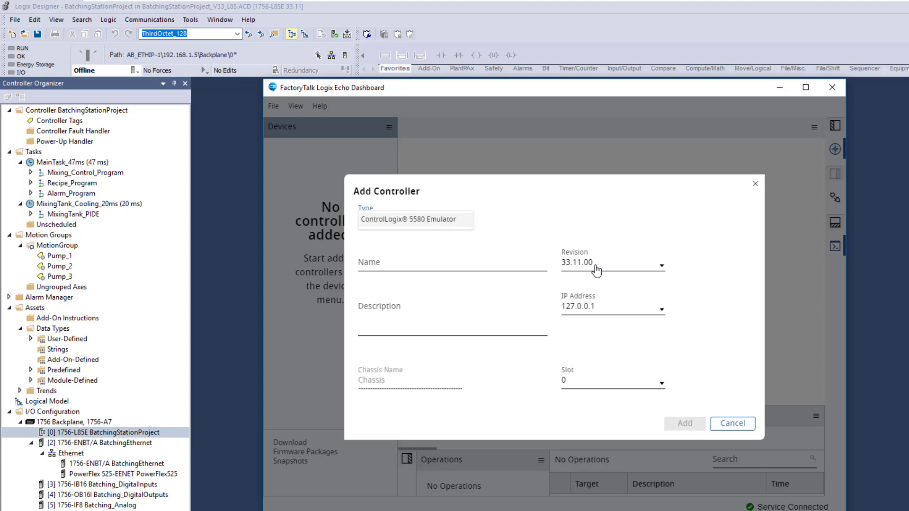
pyautogui.moveTo(637, 281)
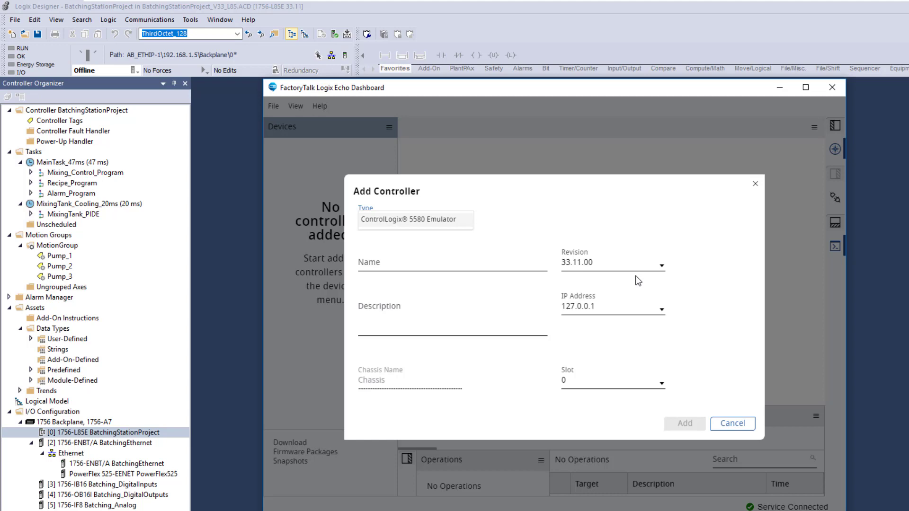
pyautogui.moveTo(630, 280)
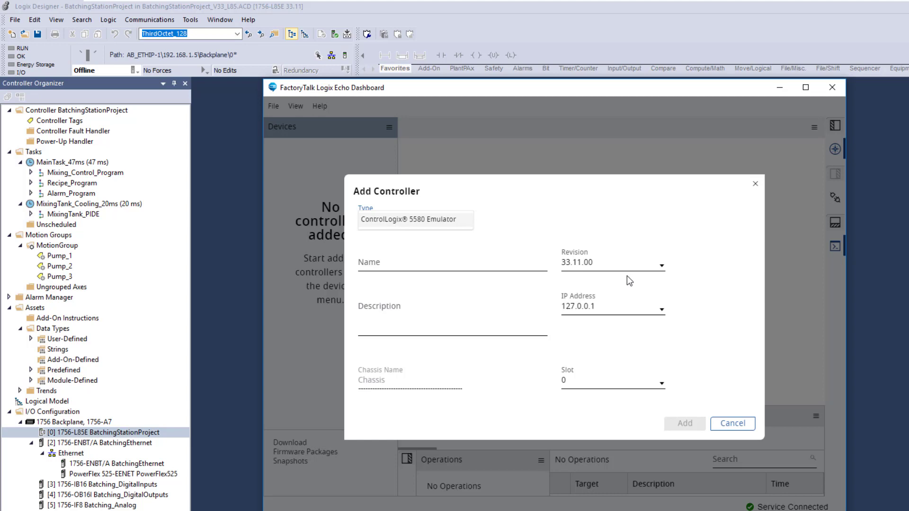
pyautogui.moveTo(637, 290)
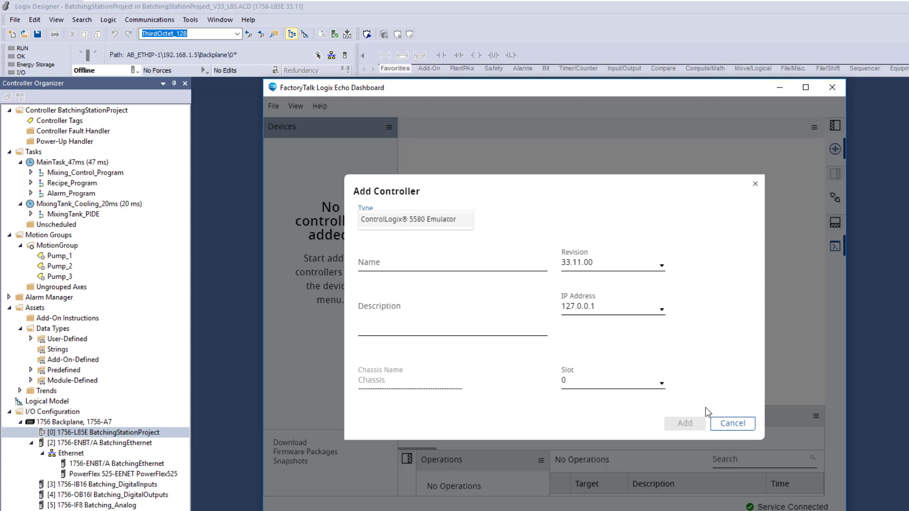
# Cancel the blank form and pick BatchingStationProject_V33_L85.ACD via Add Controller from ACD
pyautogui.click(731, 423)
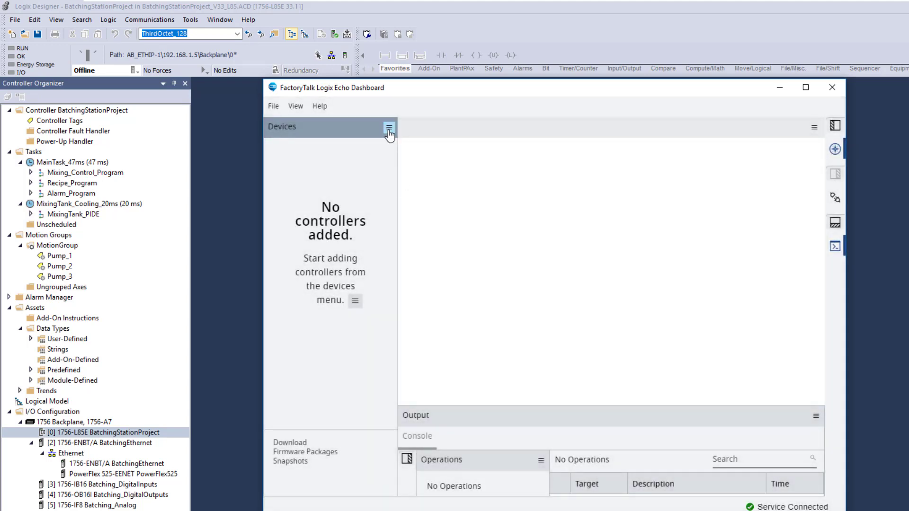
pyautogui.click(389, 127)
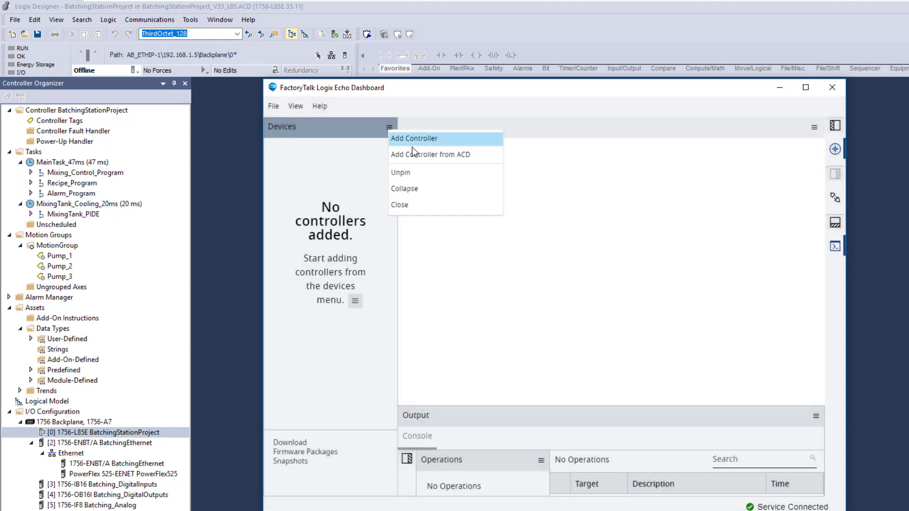
pyautogui.moveTo(431, 155)
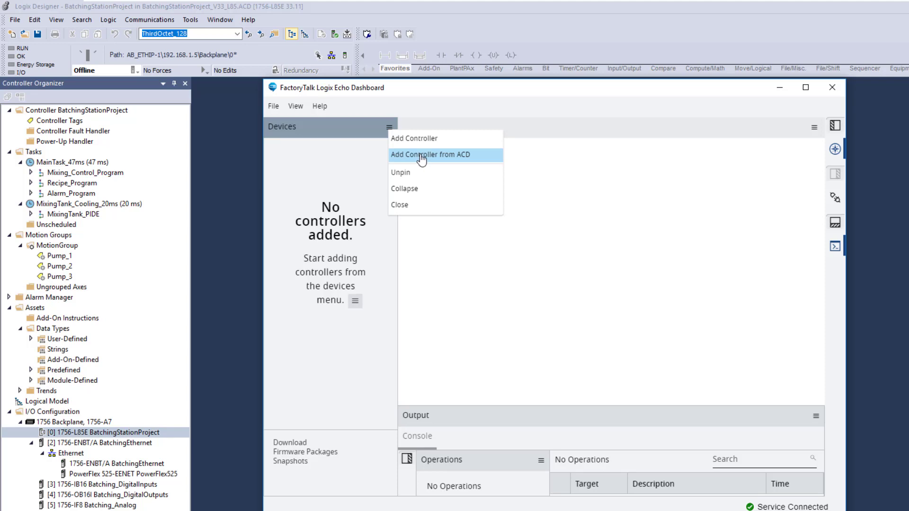
pyautogui.click(430, 155)
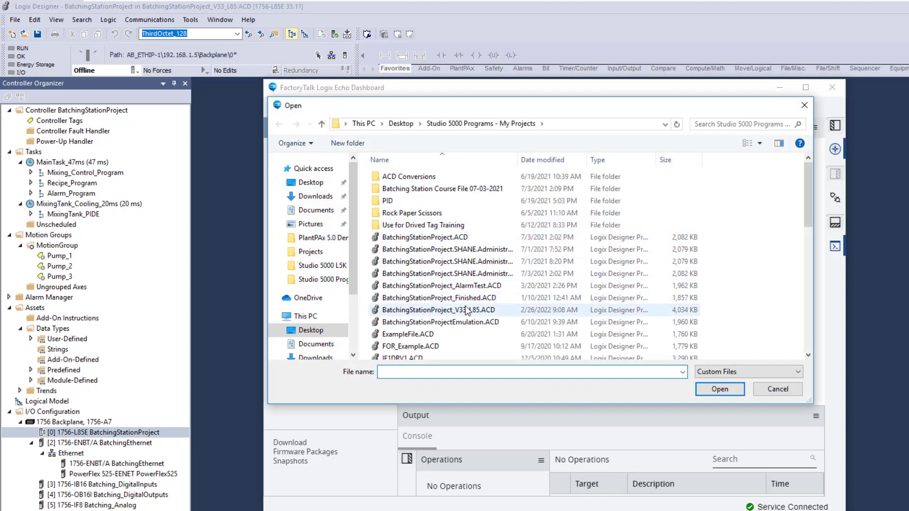
pyautogui.click(438, 310)
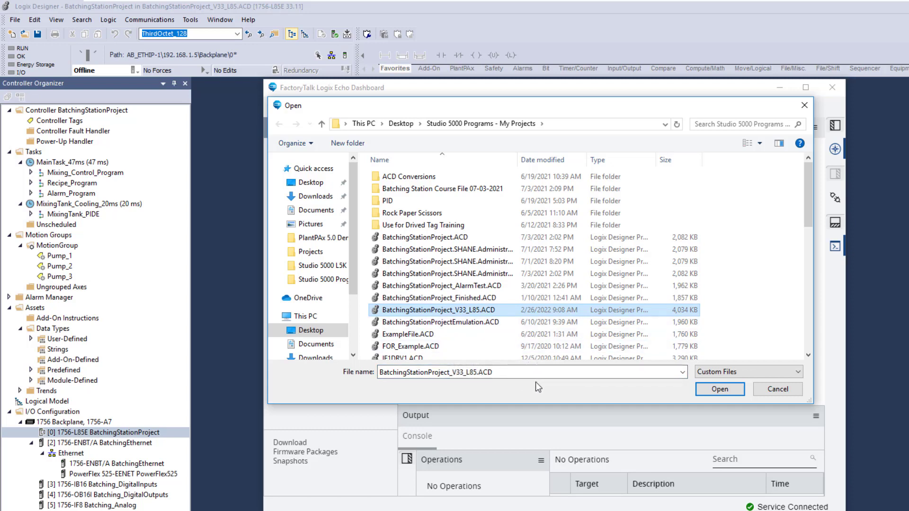
pyautogui.moveTo(691, 397)
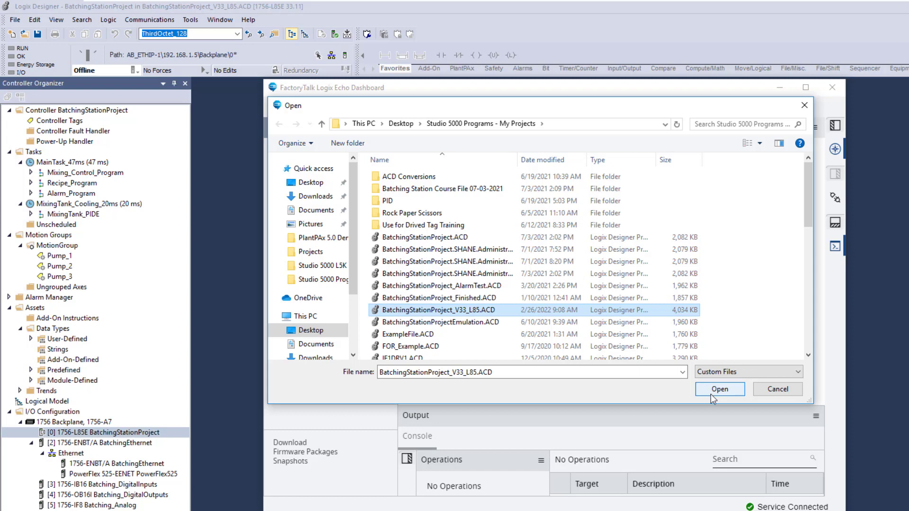
# Load the ACD file and set slot 0 and IP address 127.0.0.1
pyautogui.click(719, 389)
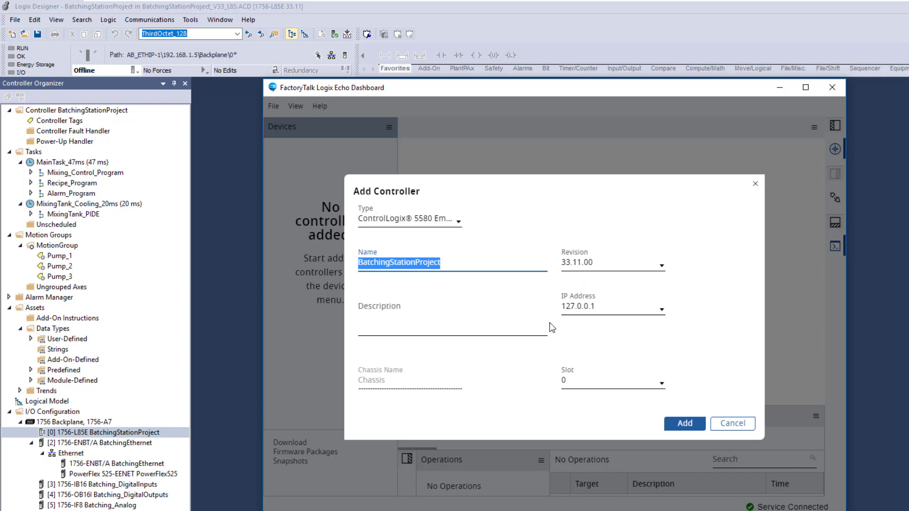
pyautogui.moveTo(655, 390)
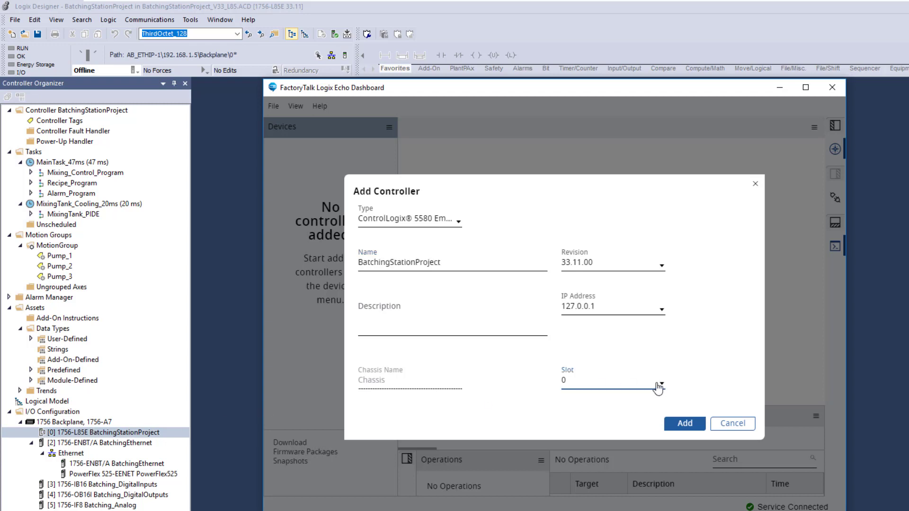
pyautogui.click(659, 385)
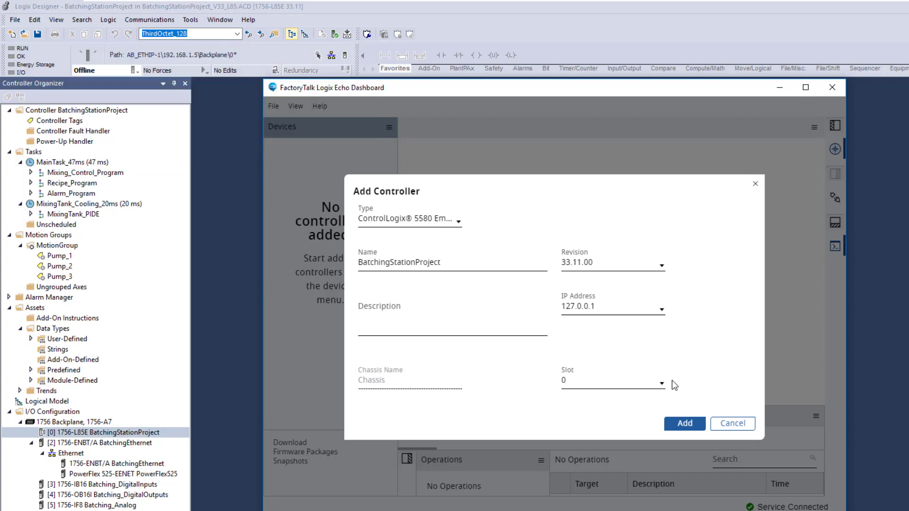
pyautogui.moveTo(681, 406)
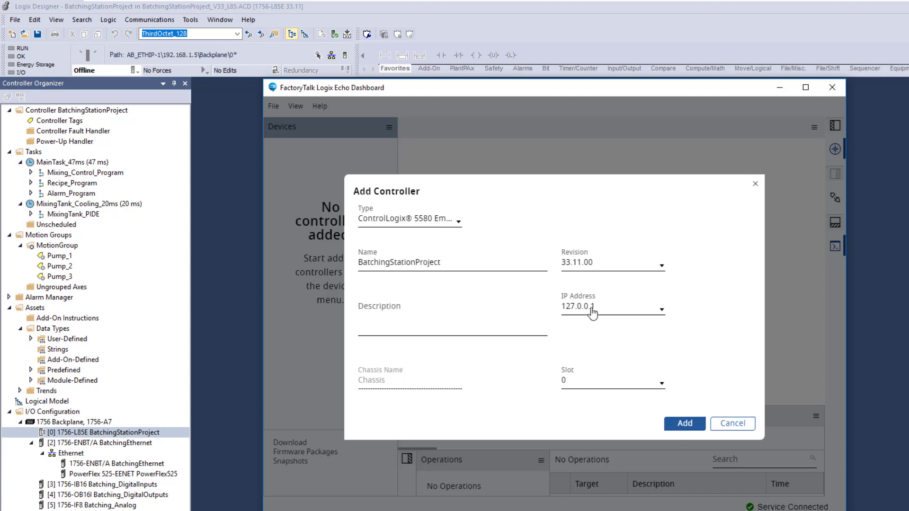
pyautogui.click(661, 309)
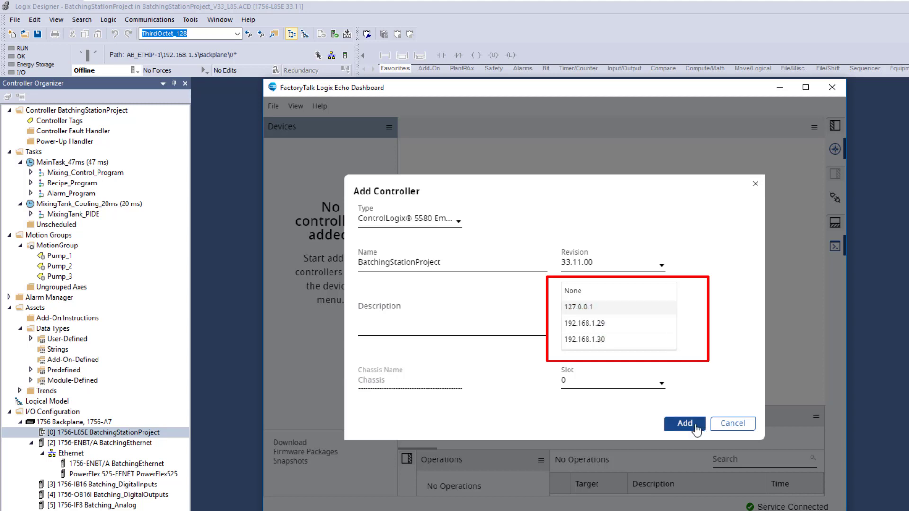
pyautogui.click(585, 307)
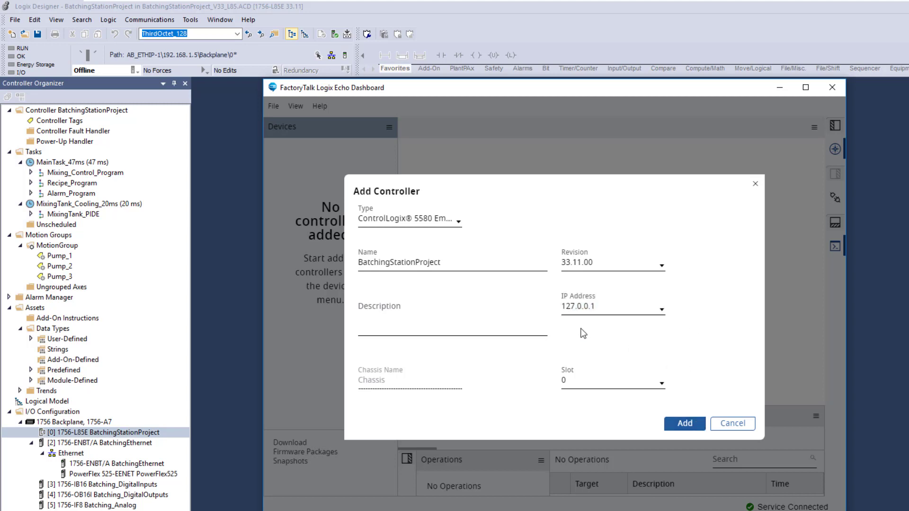
pyautogui.moveTo(580, 332)
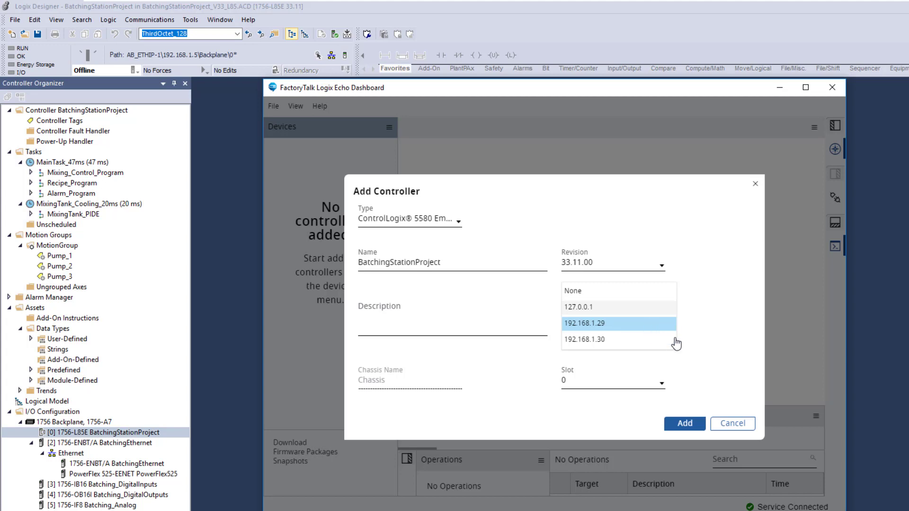
pyautogui.click(576, 306)
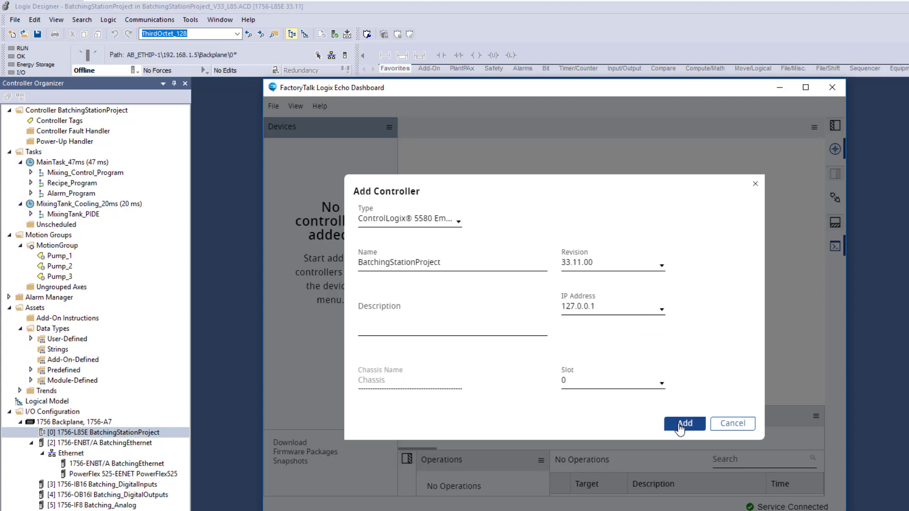
# Add device [00] BatchingStationProject and view its IP, instance and SD card settings
pyautogui.click(684, 423)
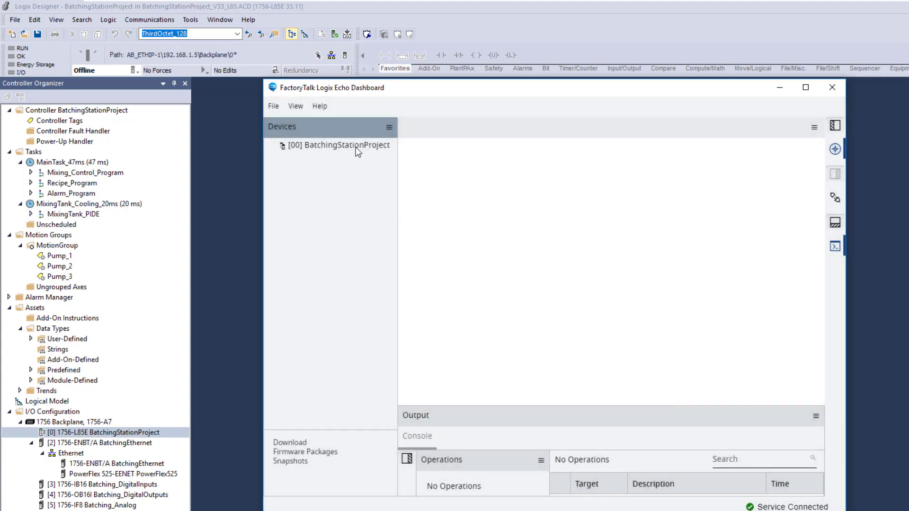
pyautogui.click(343, 144)
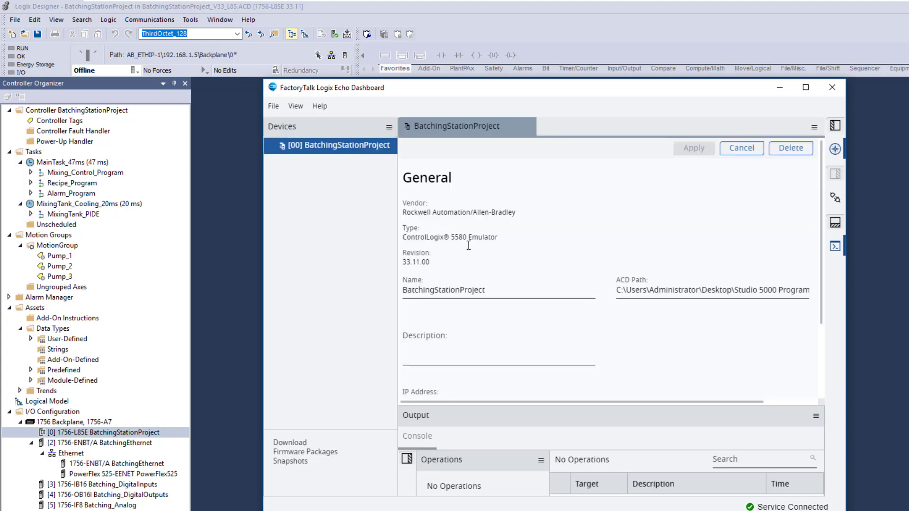
pyautogui.scroll(-3)
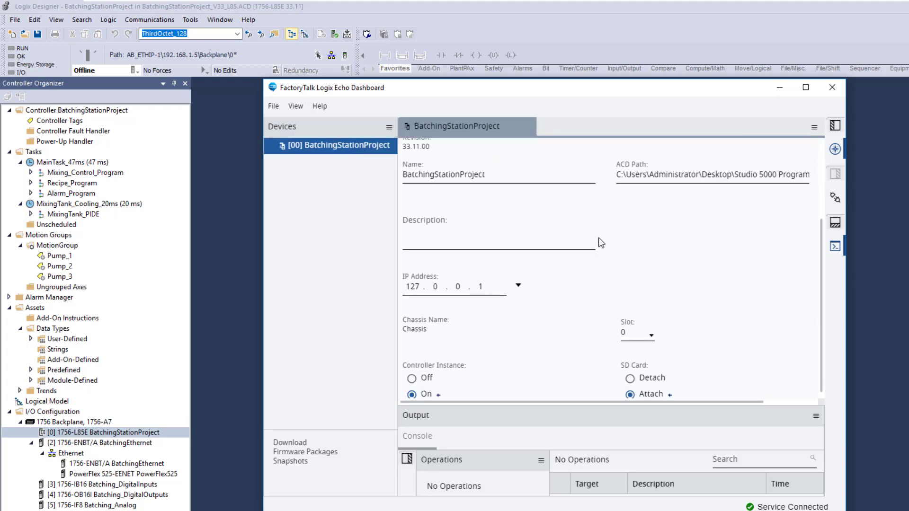
pyautogui.click(517, 286)
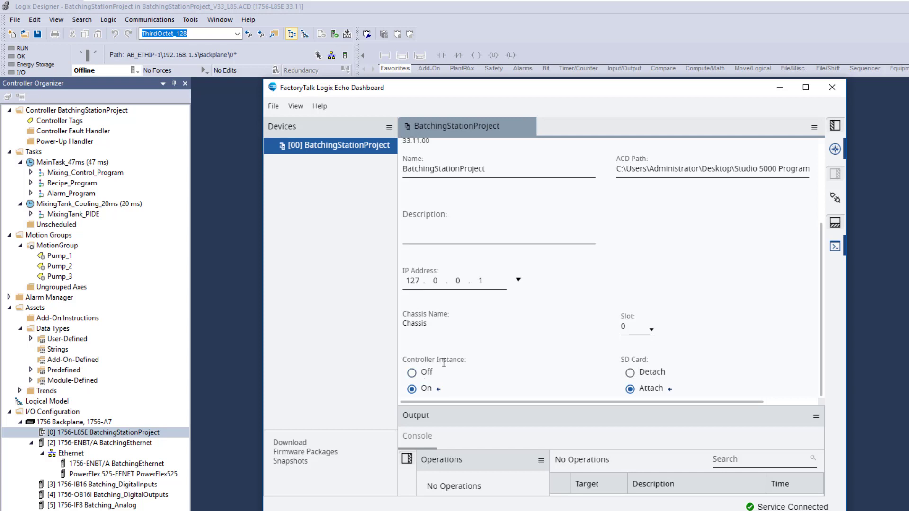
pyautogui.moveTo(553, 365)
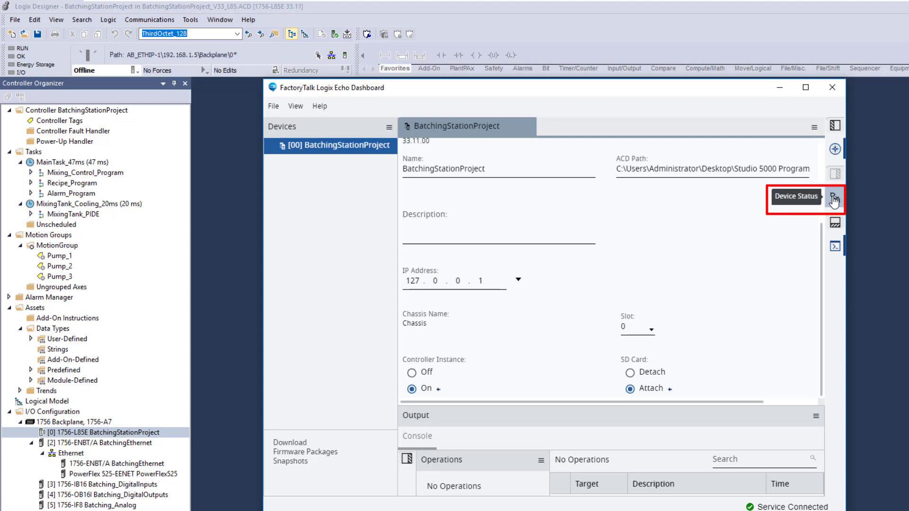
# Show Device Status and expand BatchingStationProject to see REMOTE mode and OK lit
pyautogui.click(834, 201)
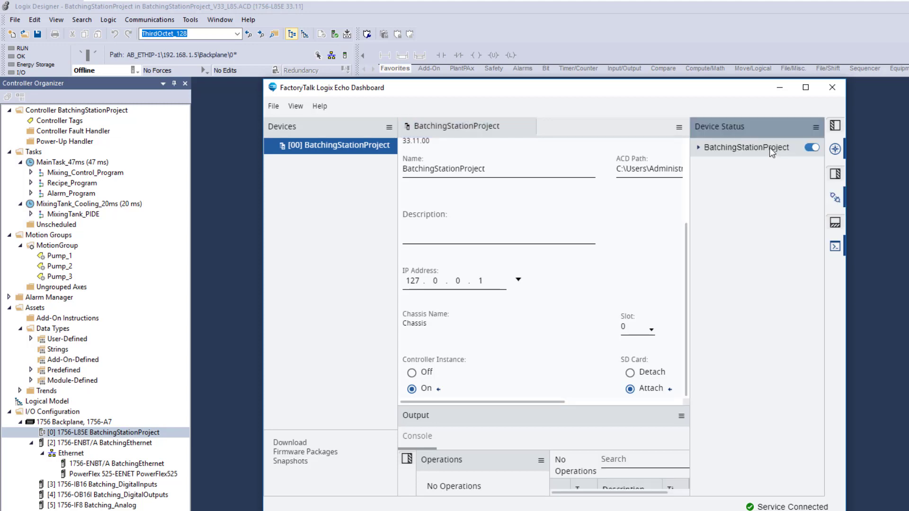
pyautogui.click(699, 148)
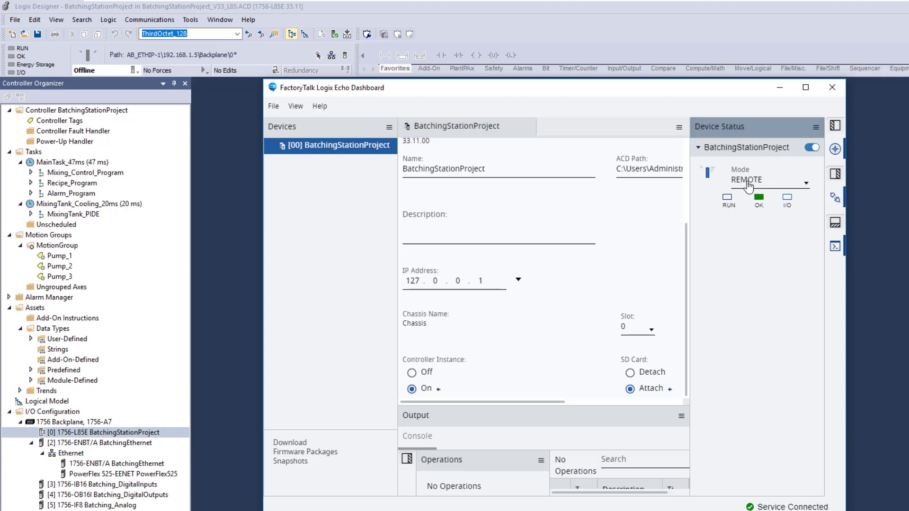
pyautogui.click(805, 182)
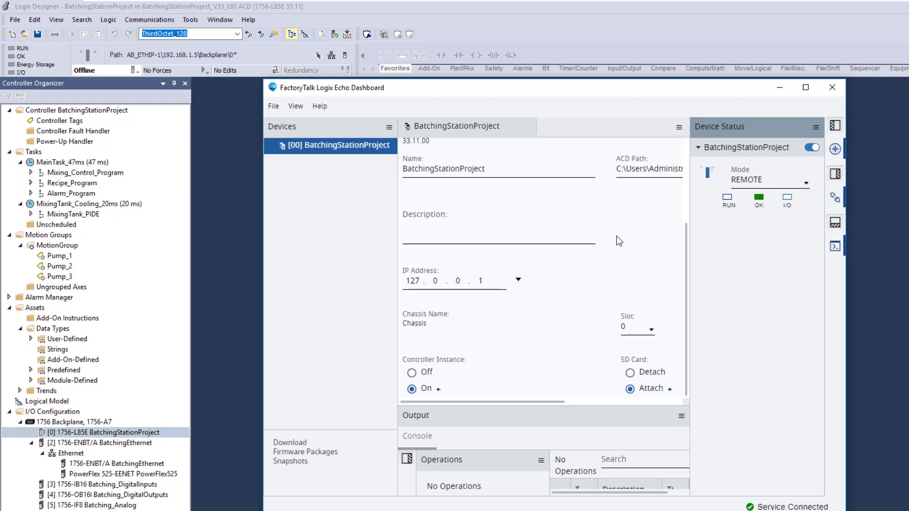
pyautogui.moveTo(608, 241)
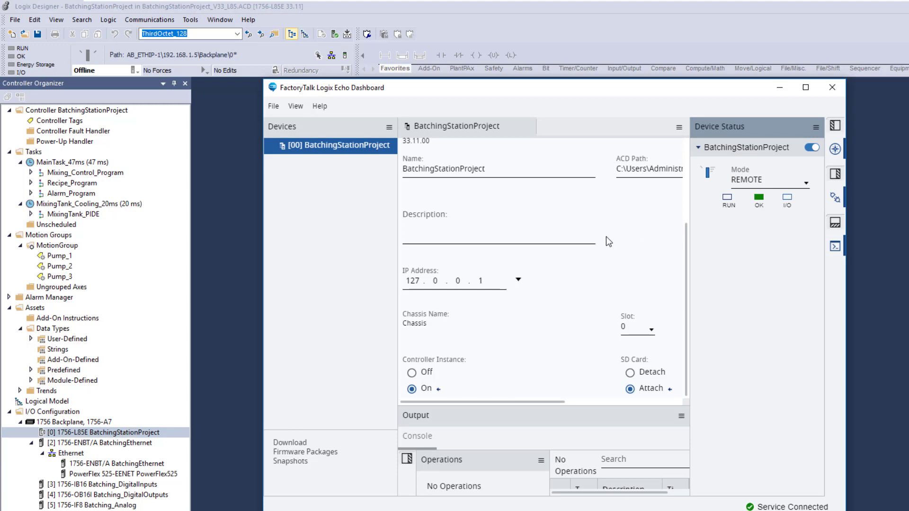
pyautogui.moveTo(636, 230)
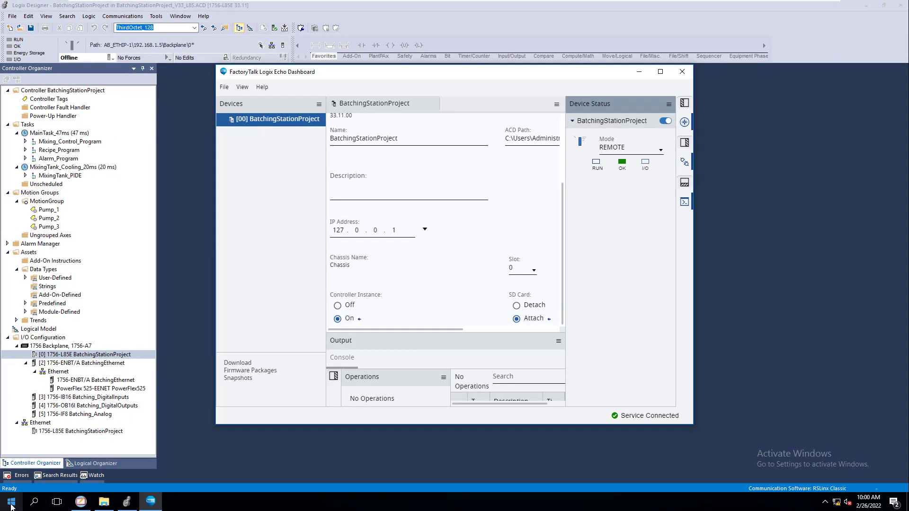
# Launch FactoryTalk Linx Network Browser from the Rockwell Software FactoryTalk Linx folder
pyautogui.click(10, 501)
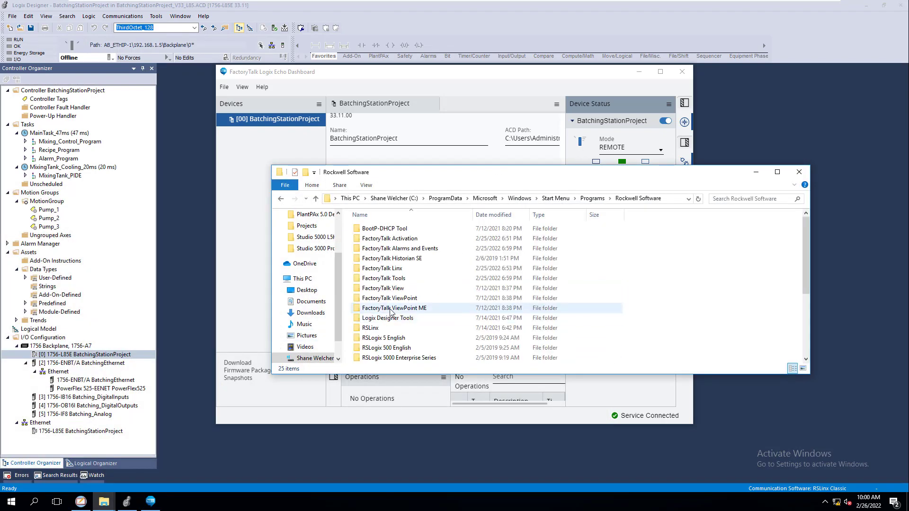
pyautogui.click(370, 327)
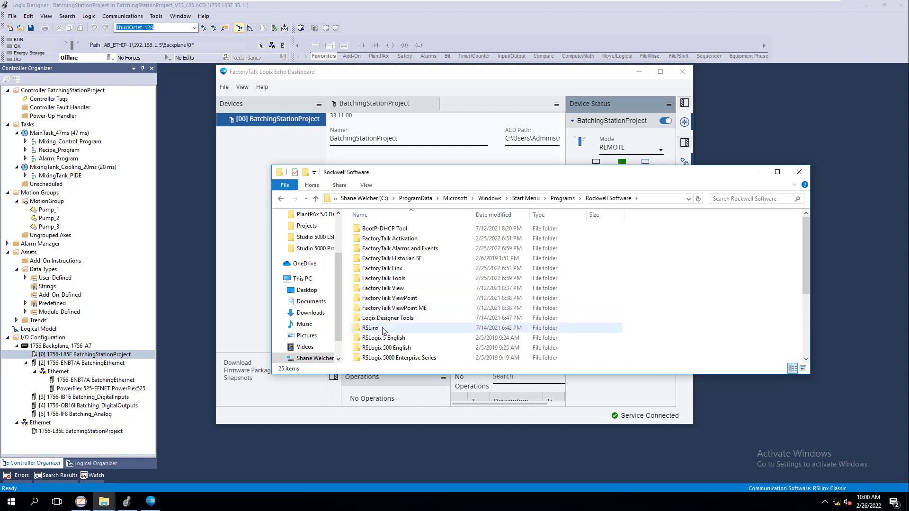
pyautogui.moveTo(371, 328)
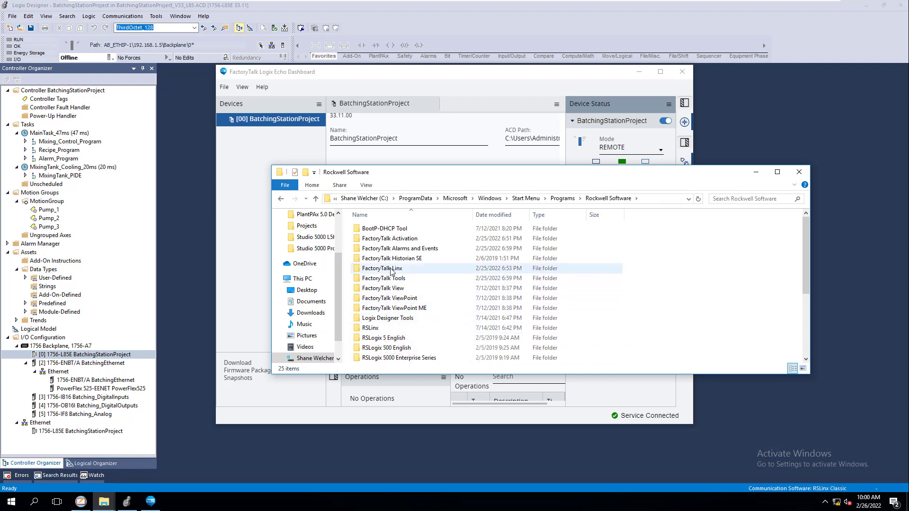
pyautogui.doubleClick(382, 268)
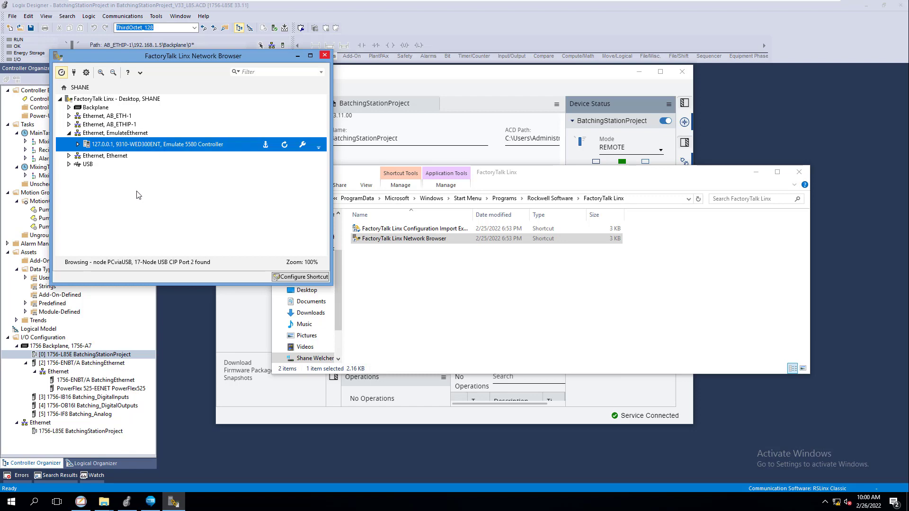
pyautogui.click(325, 56)
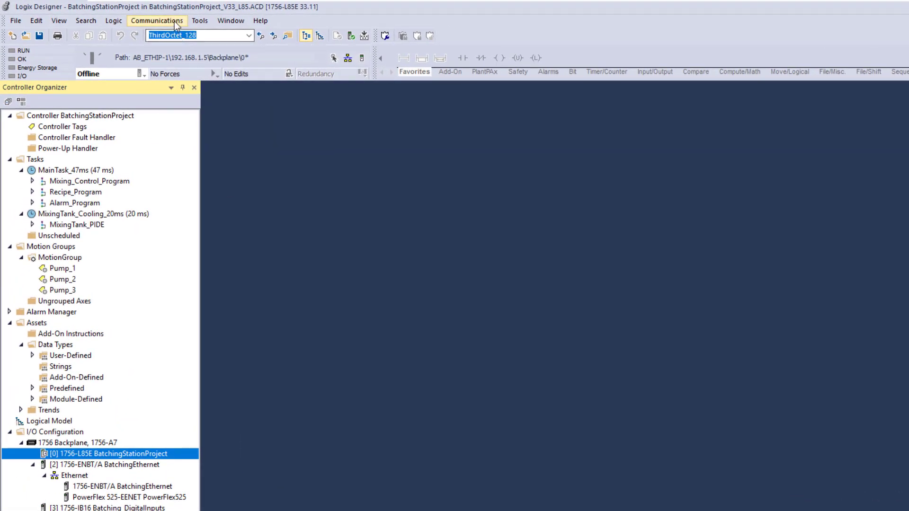
# Select FactoryTalk Linx as communication software and accept the compatibility warning
pyautogui.click(157, 20)
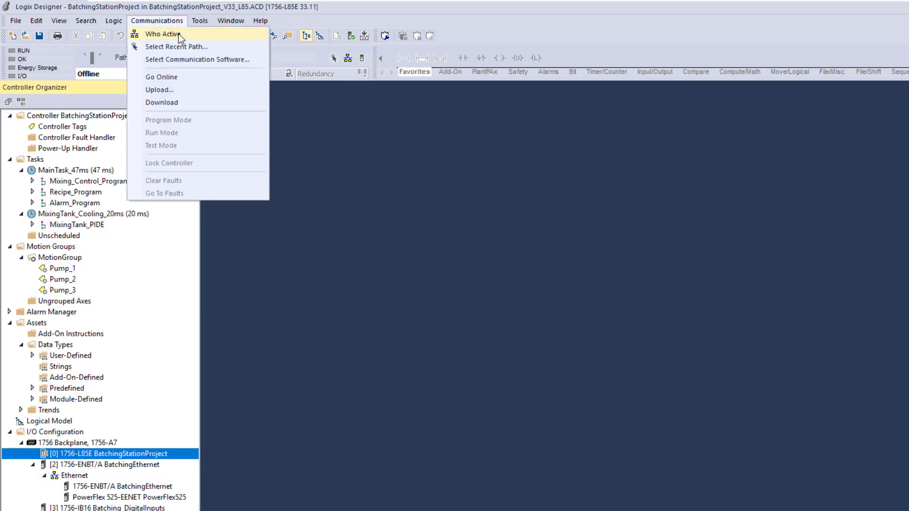
pyautogui.click(163, 34)
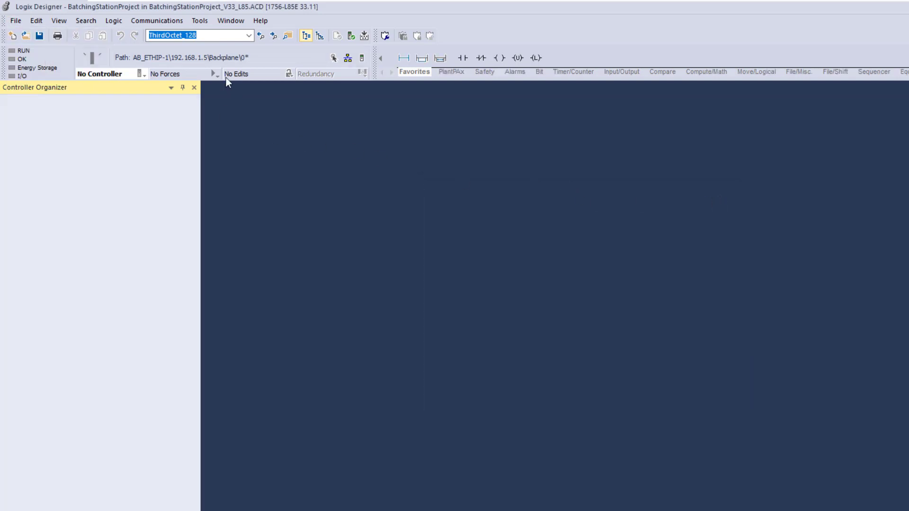
pyautogui.click(156, 20)
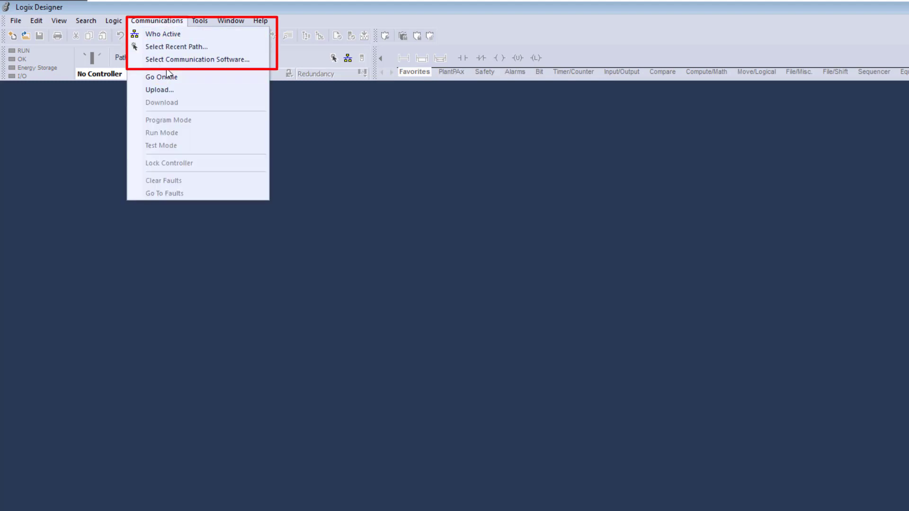
pyautogui.moveTo(197, 59)
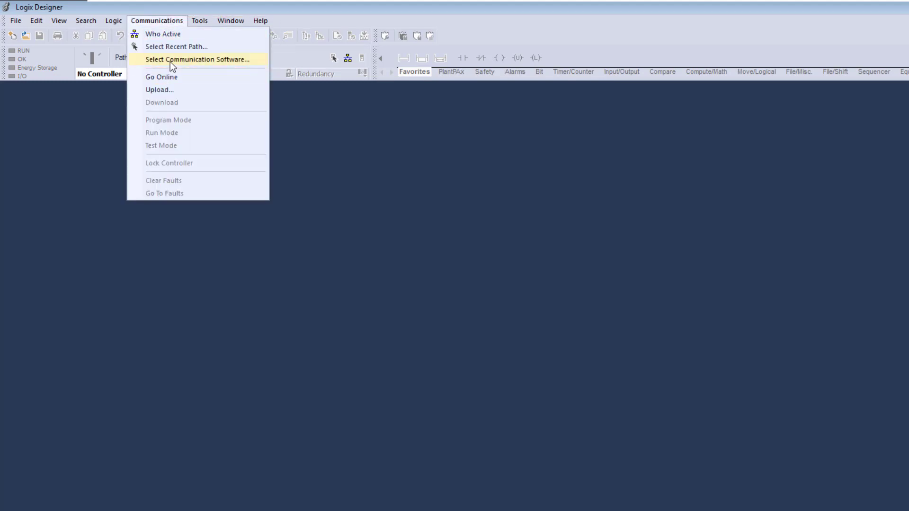
pyautogui.click(196, 59)
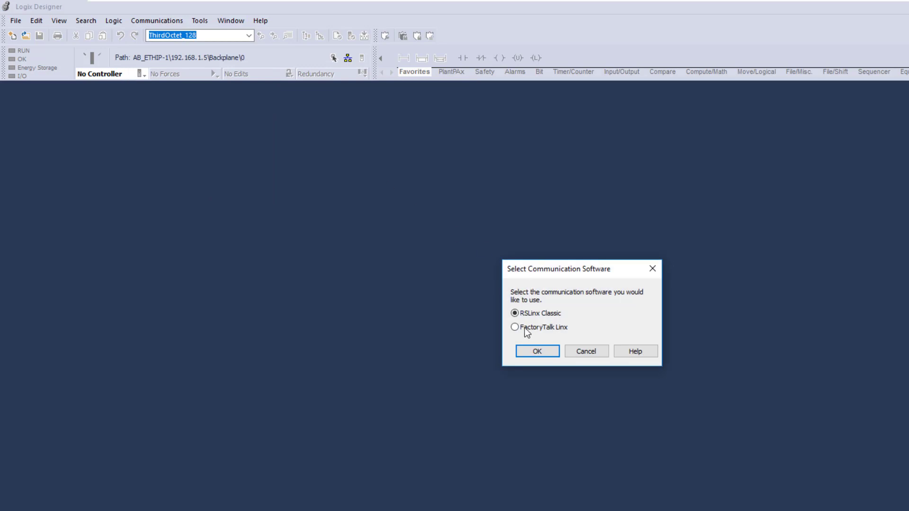
pyautogui.click(513, 327)
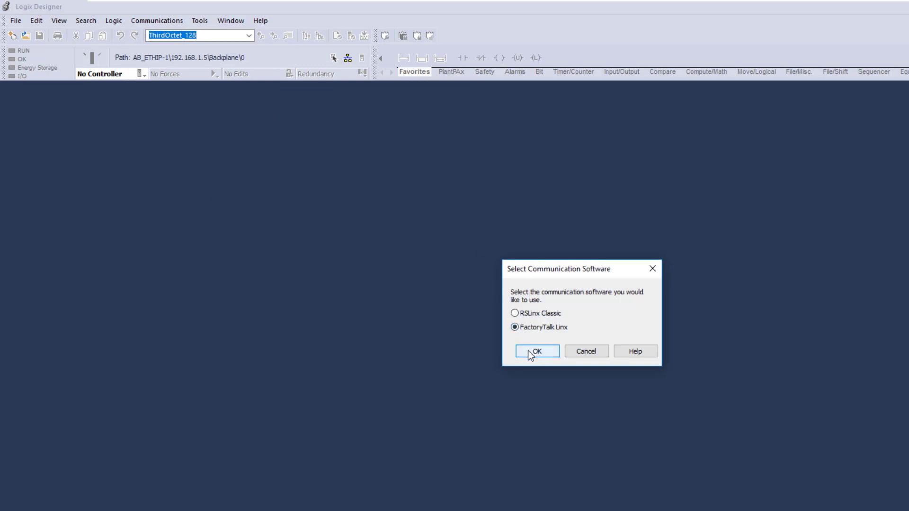
pyautogui.click(535, 351)
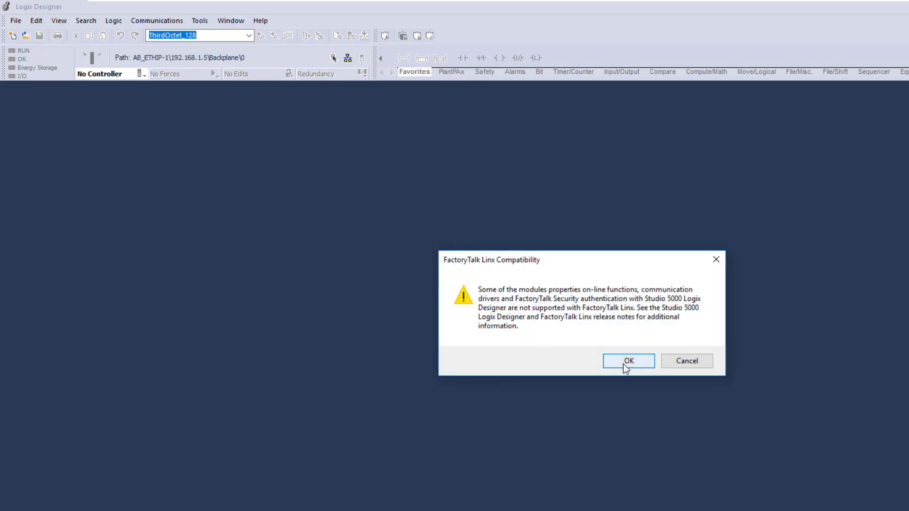
pyautogui.click(627, 361)
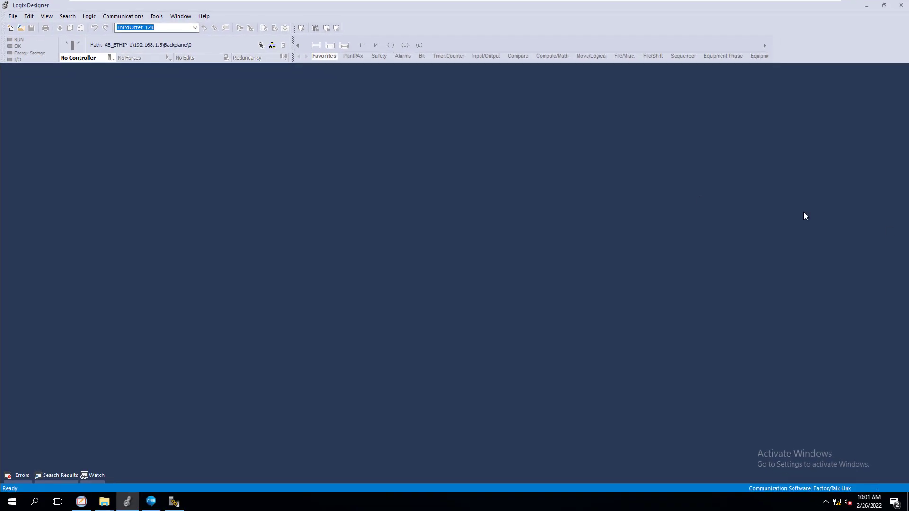
# Cancel File > Open, minimize, and launch BatchingStationProject_V33_L85.ACD from File Explorer
pyautogui.click(12, 16)
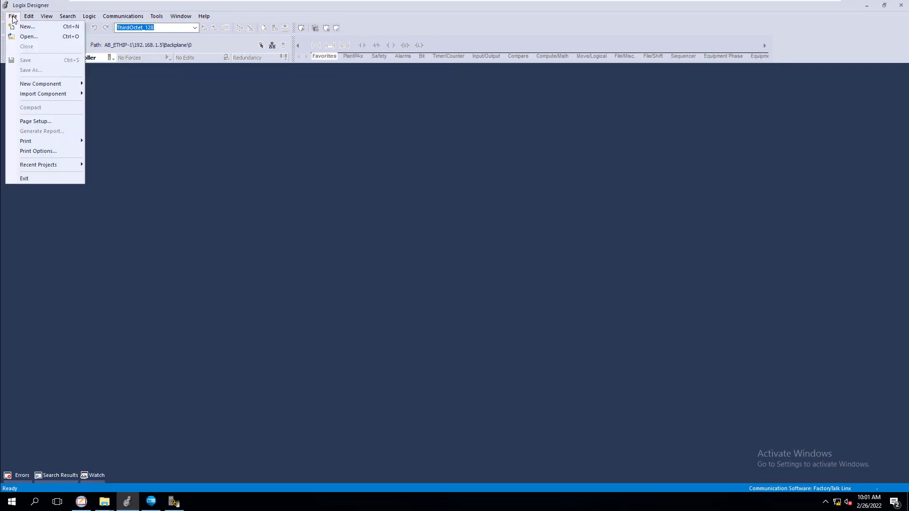
pyautogui.moveTo(28, 36)
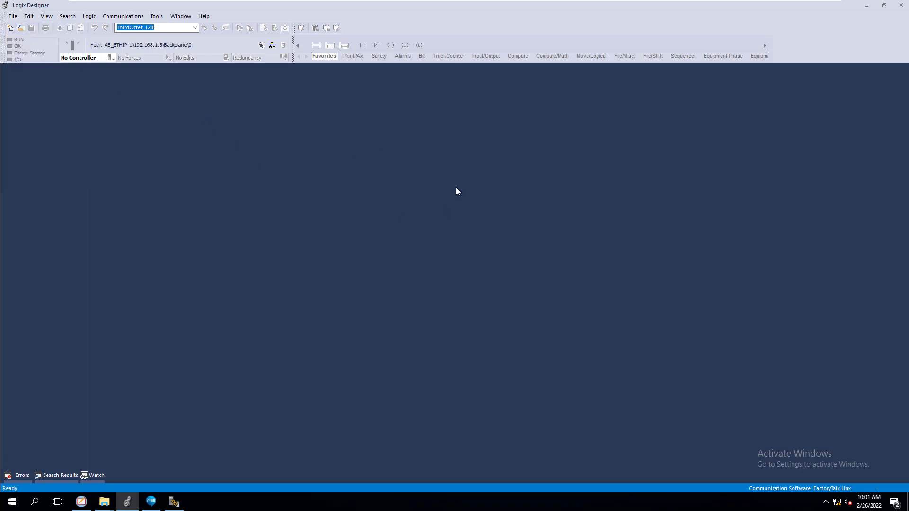
pyautogui.click(20, 28)
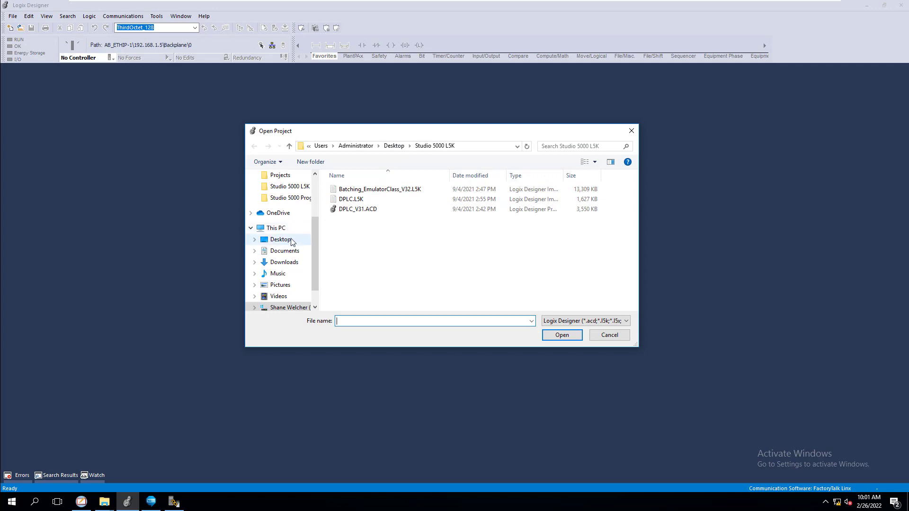
pyautogui.click(608, 335)
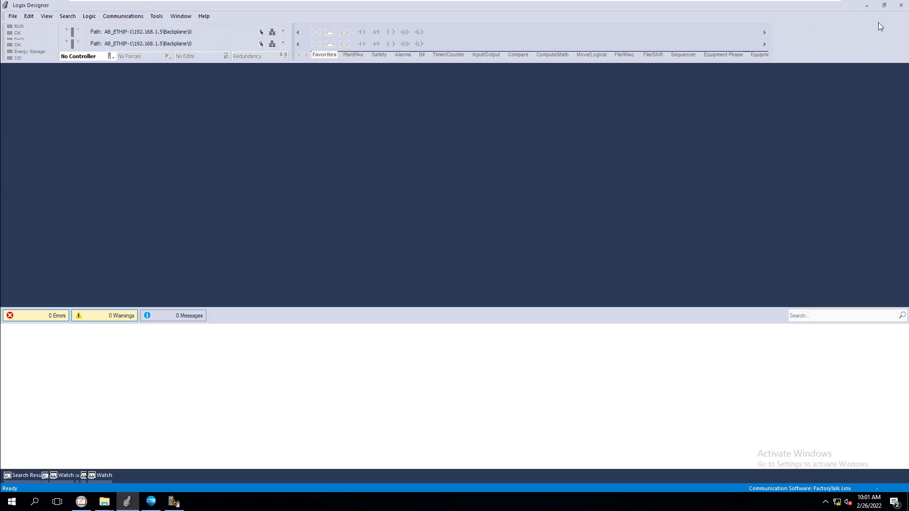
pyautogui.click(868, 5)
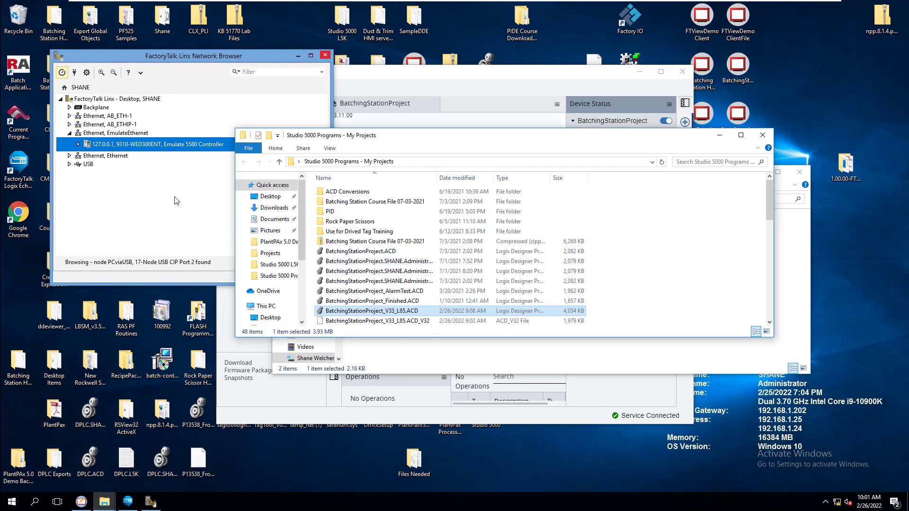
pyautogui.doubleClick(372, 311)
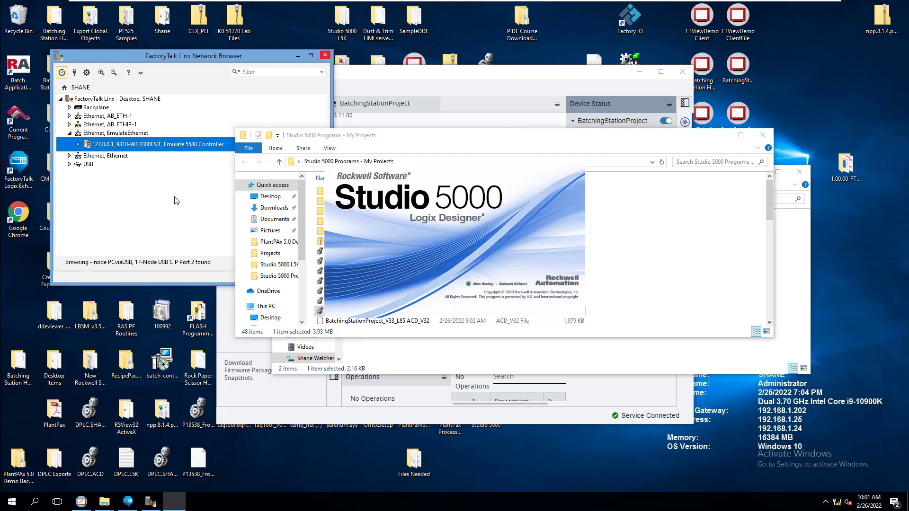
pyautogui.moveTo(409, 262)
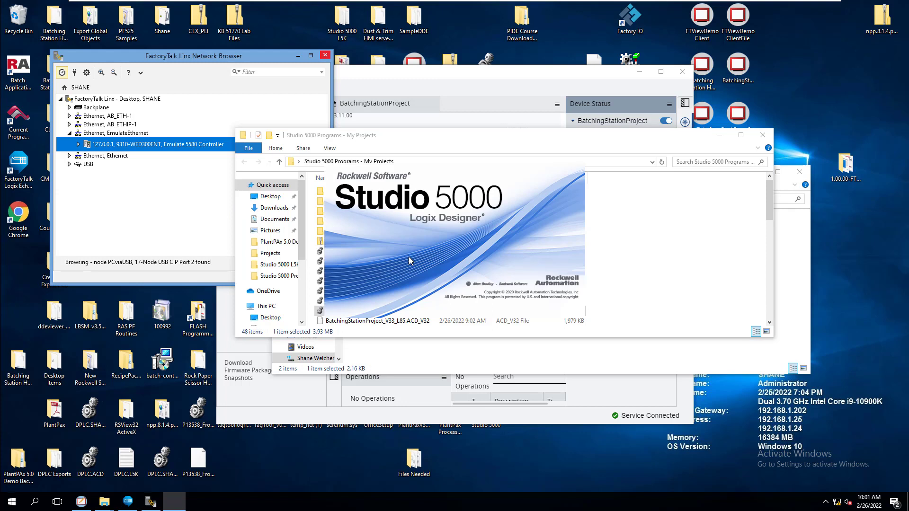
pyautogui.moveTo(406, 250)
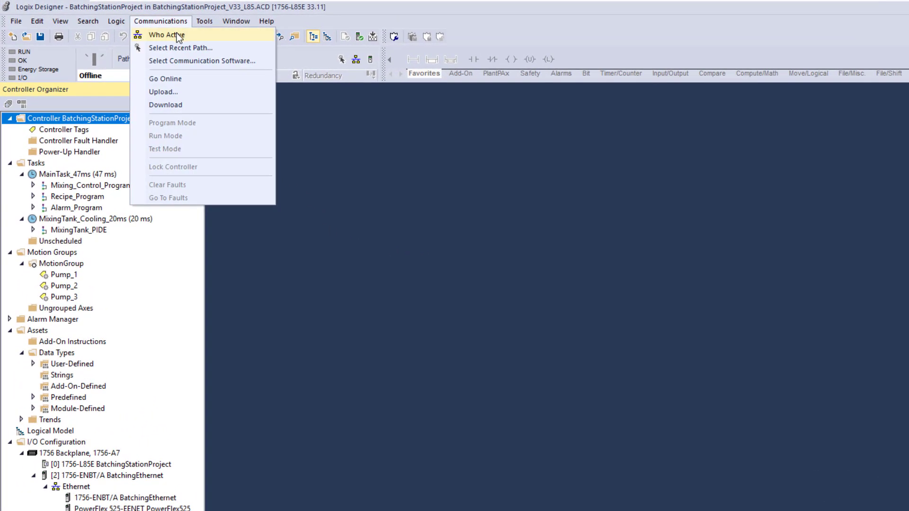
pyautogui.moveTo(181, 37)
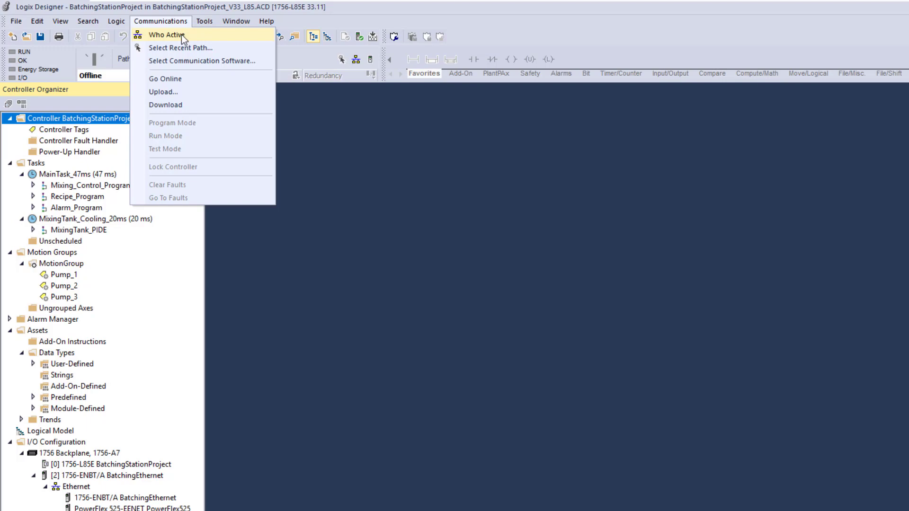
pyautogui.moveTo(180, 45)
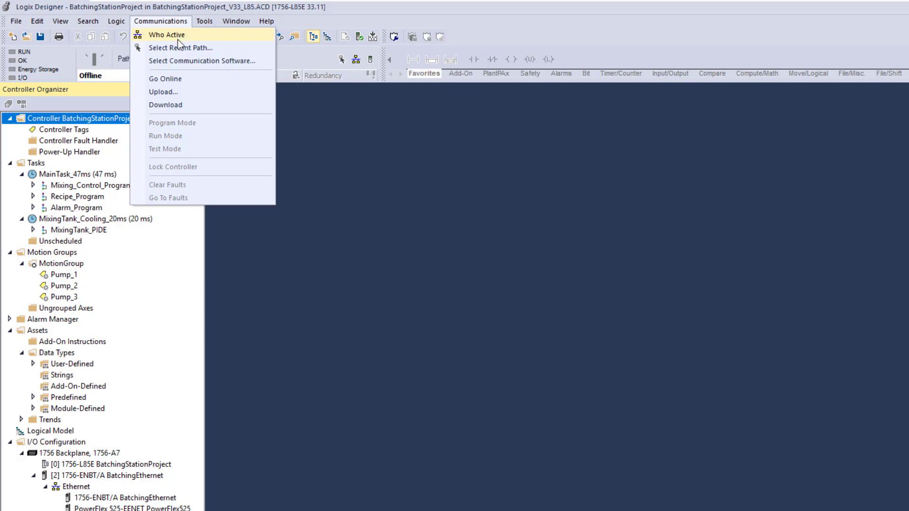
# Open Communications > Who Active to find the 127.0.0.1 emulated 5580 controller
pyautogui.click(166, 35)
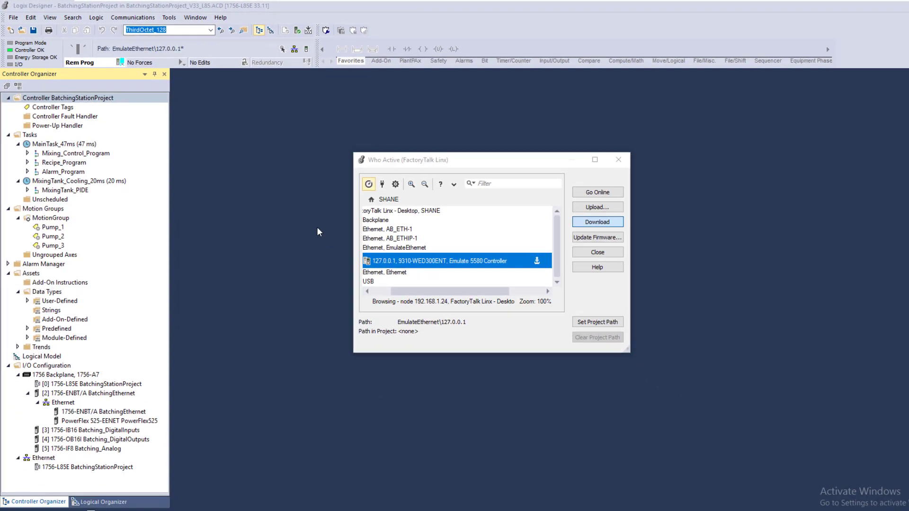
# Download BatchingStationProject from Who Active to the emulated 5580 controller and confirm
pyautogui.click(597, 221)
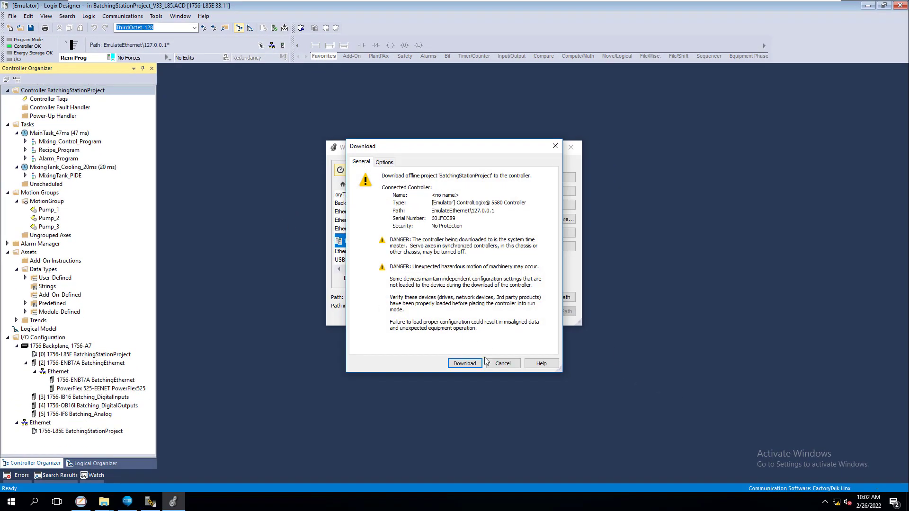
pyautogui.click(464, 363)
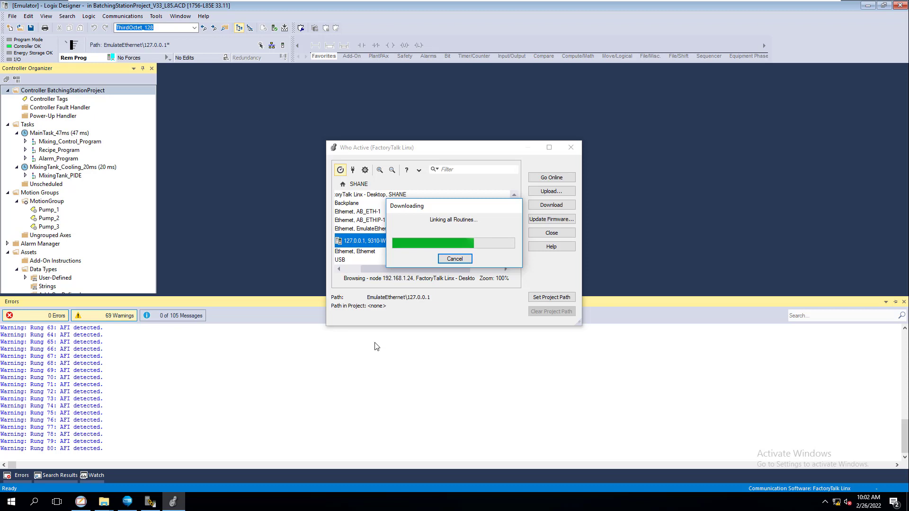
pyautogui.moveTo(118, 111)
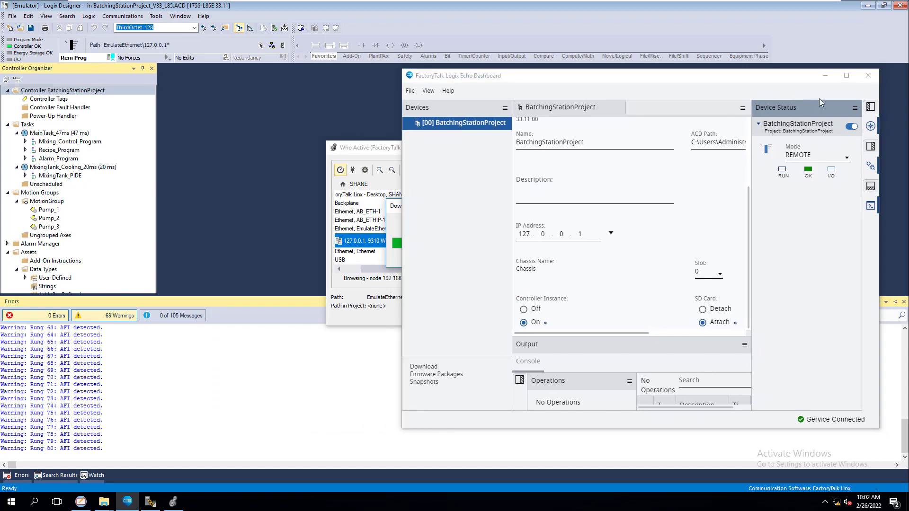
pyautogui.moveTo(822, 88)
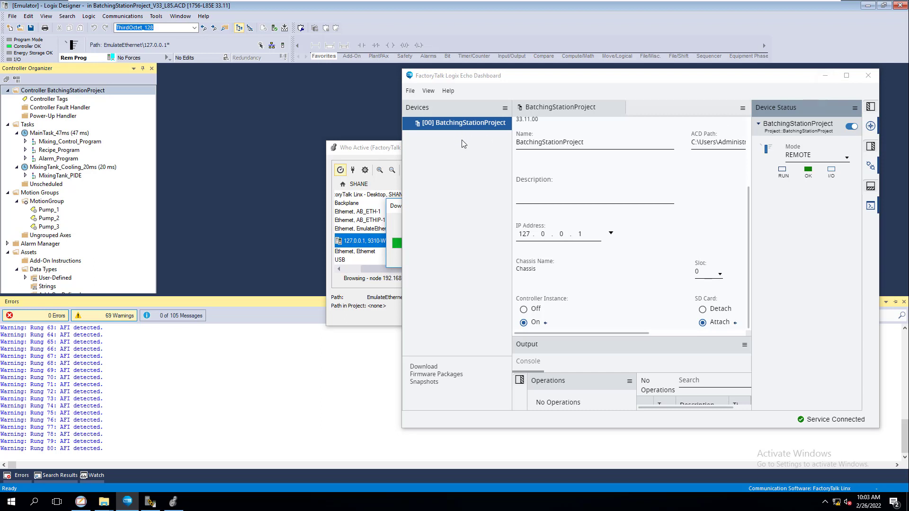
pyautogui.moveTo(455, 310)
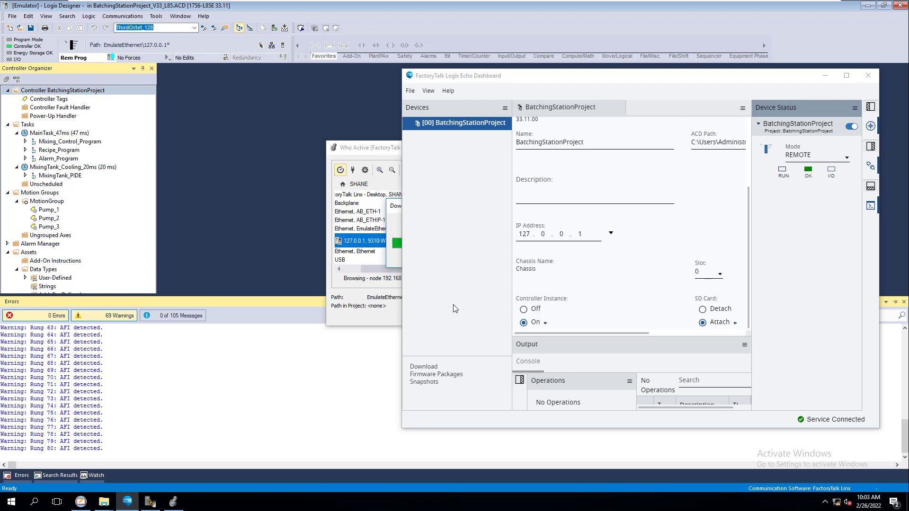
pyautogui.moveTo(556, 245)
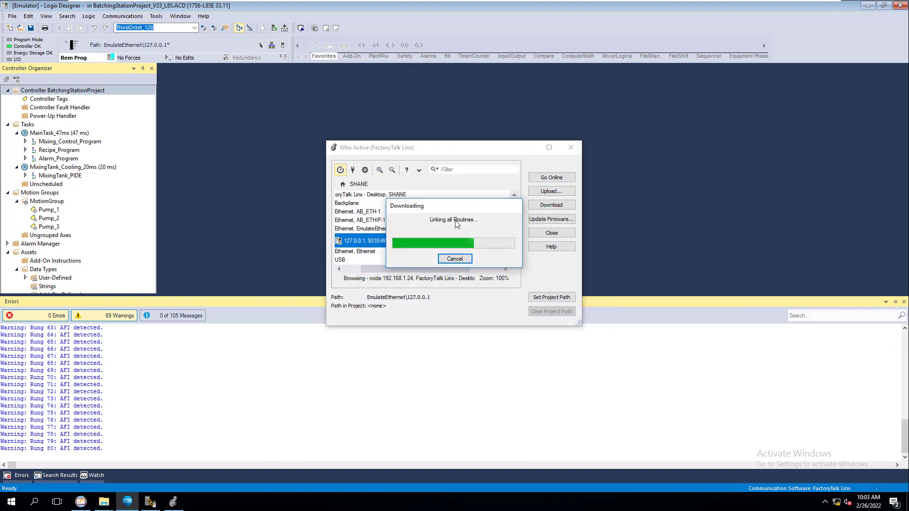
pyautogui.moveTo(442, 228)
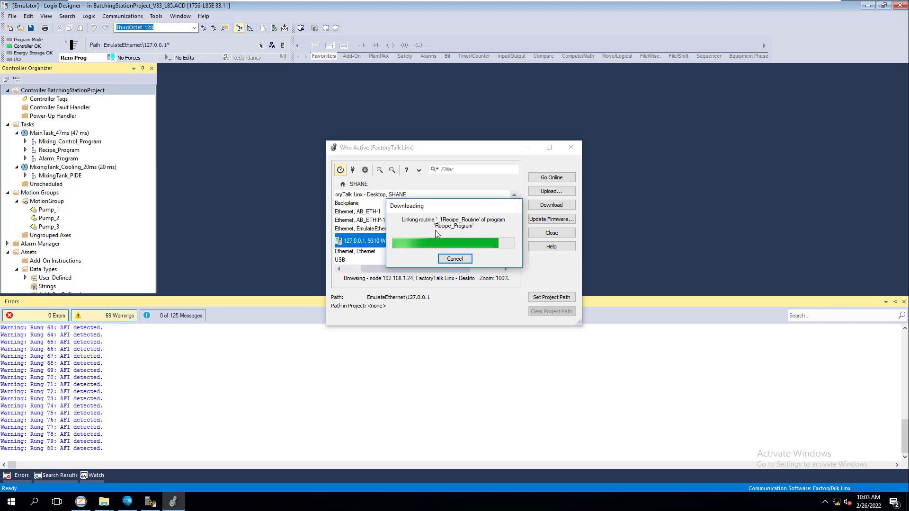
pyautogui.moveTo(448, 239)
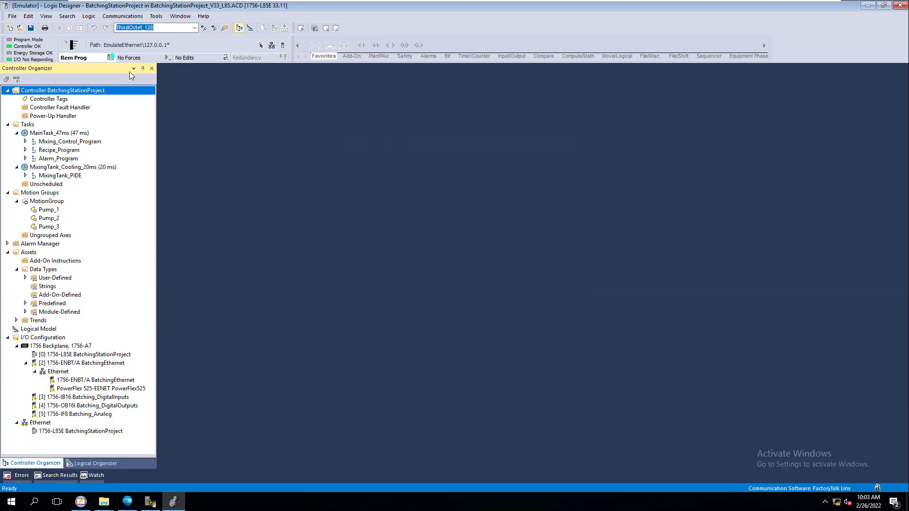
# Switch the emulated controller to Run Mode and confirm the change to Remote Run
pyautogui.click(88, 354)
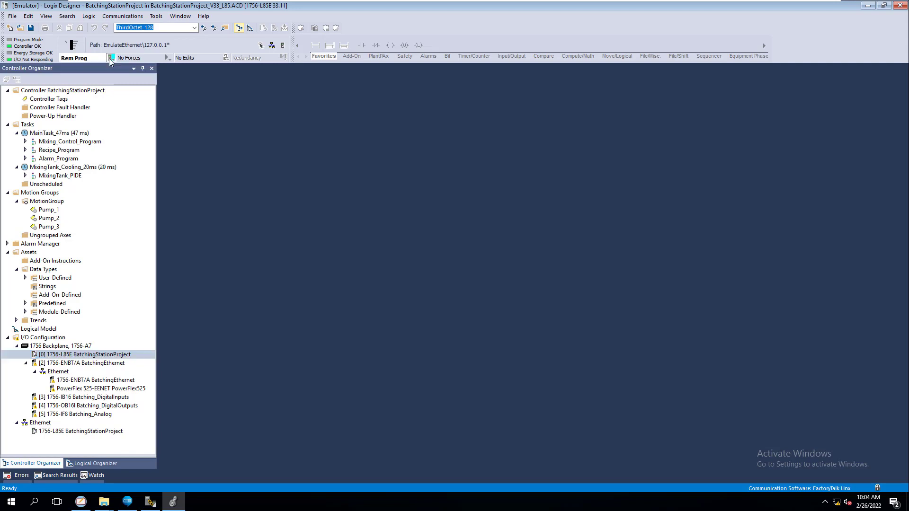
pyautogui.click(112, 58)
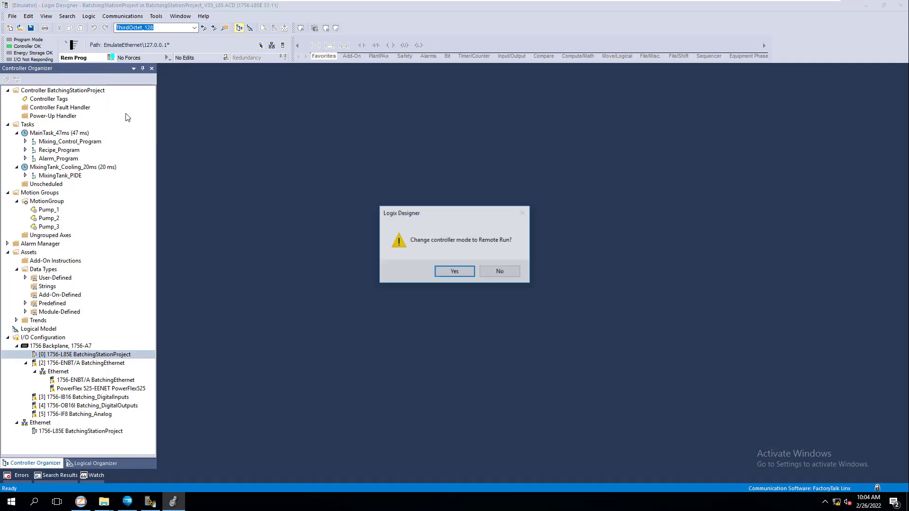
pyautogui.click(454, 271)
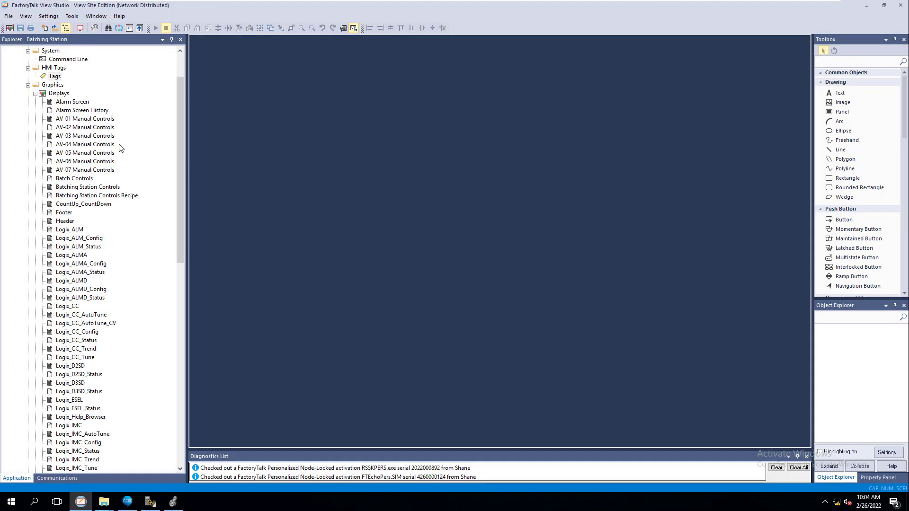
pyautogui.moveTo(72, 146)
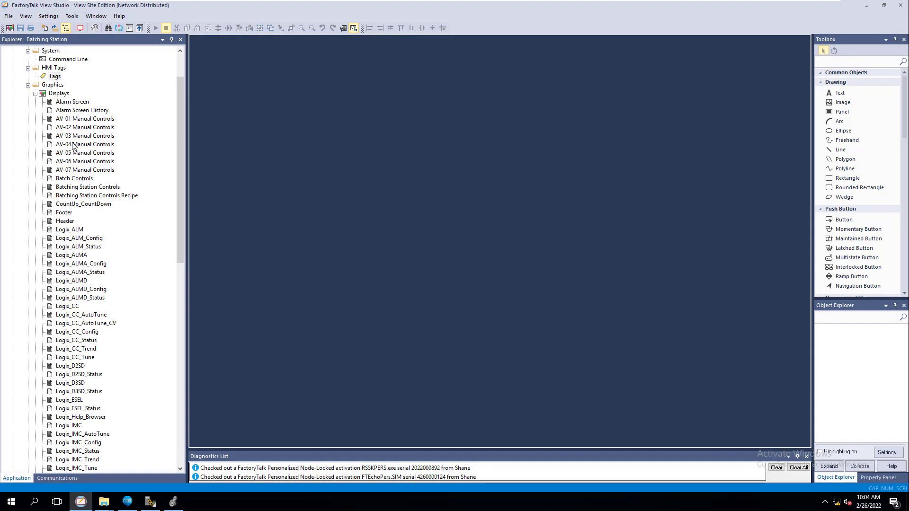
pyautogui.moveTo(85, 132)
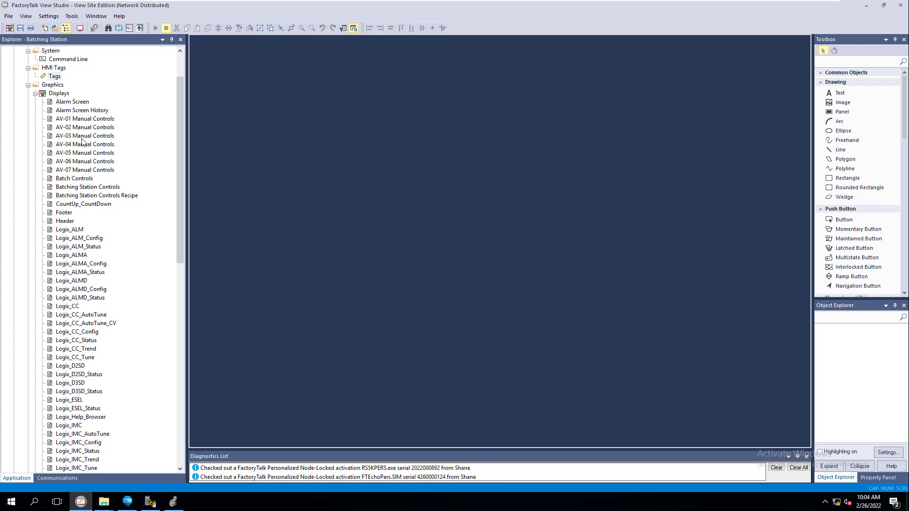
pyautogui.moveTo(81, 142)
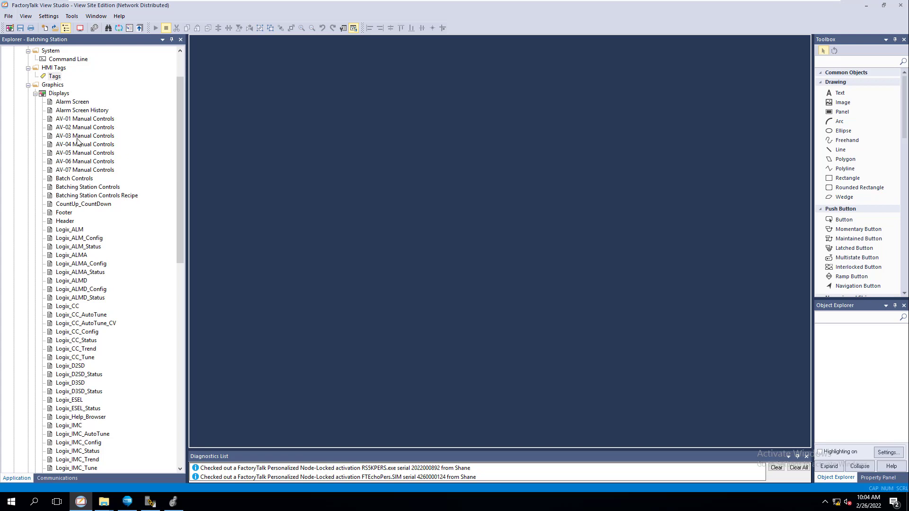
pyautogui.moveTo(84, 141)
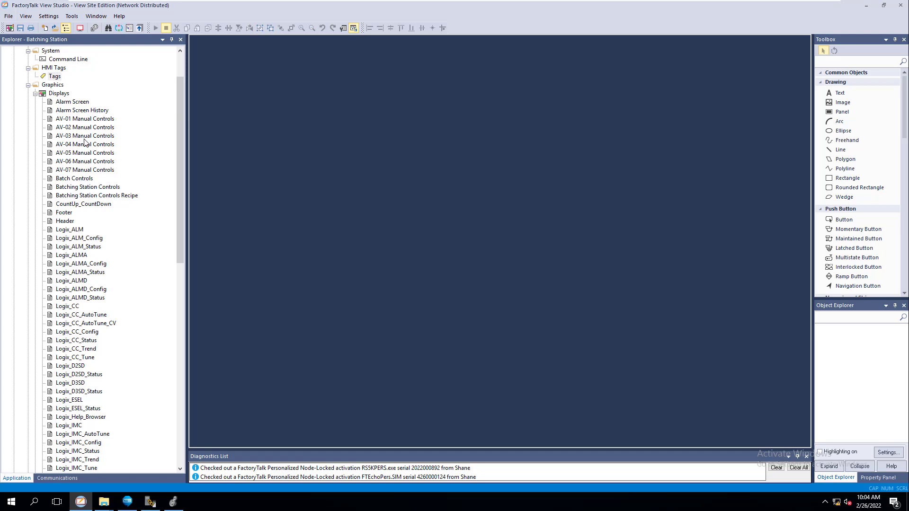
# Select the AV-01 Manual Controls display under Graphics > Displays
pyautogui.click(85, 119)
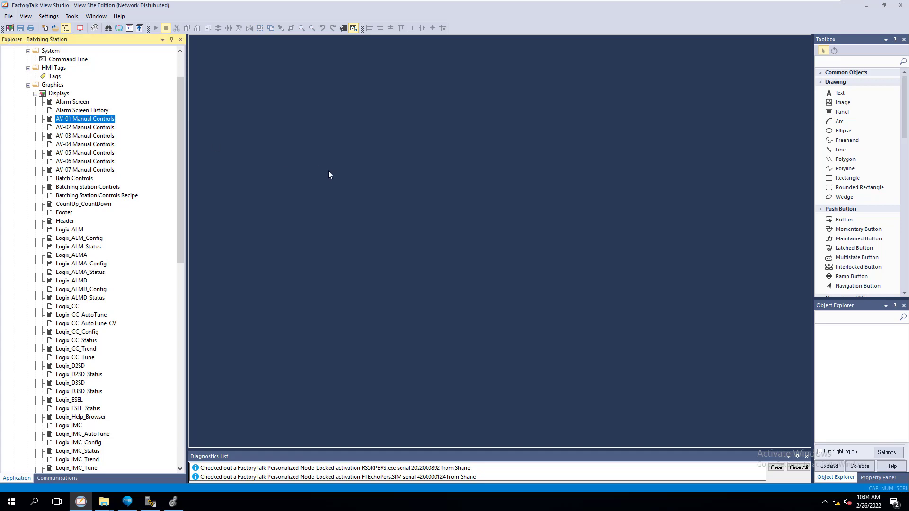
pyautogui.moveTo(308, 180)
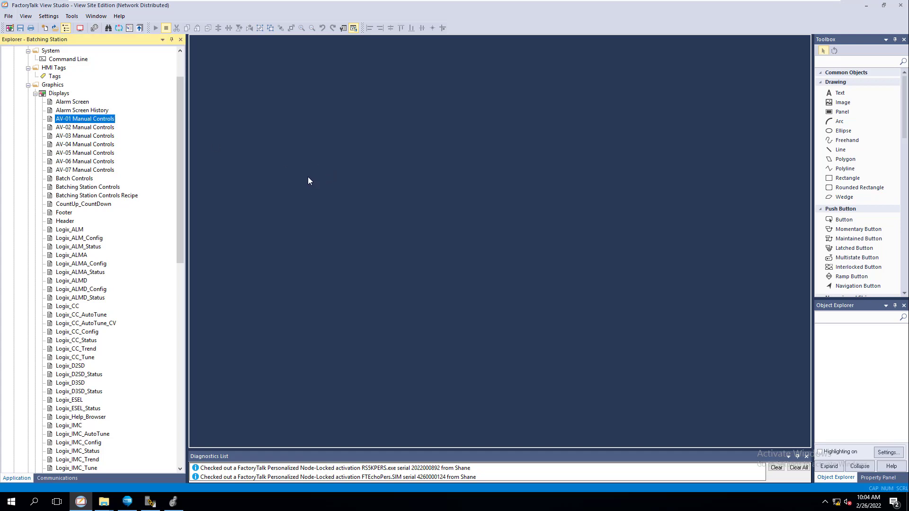
# Open AV-01 Manual Controls and test-run it to show the Open and Close buttons
pyautogui.doubleClick(85, 119)
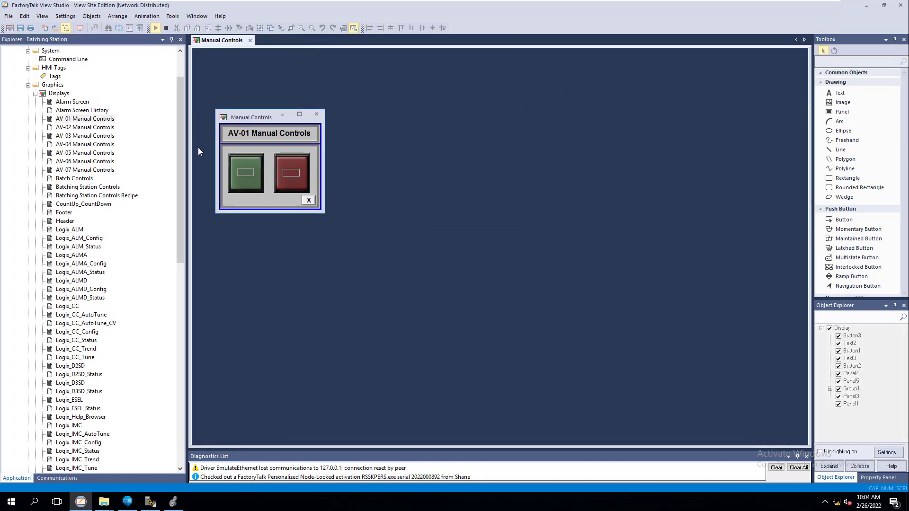
pyautogui.click(245, 175)
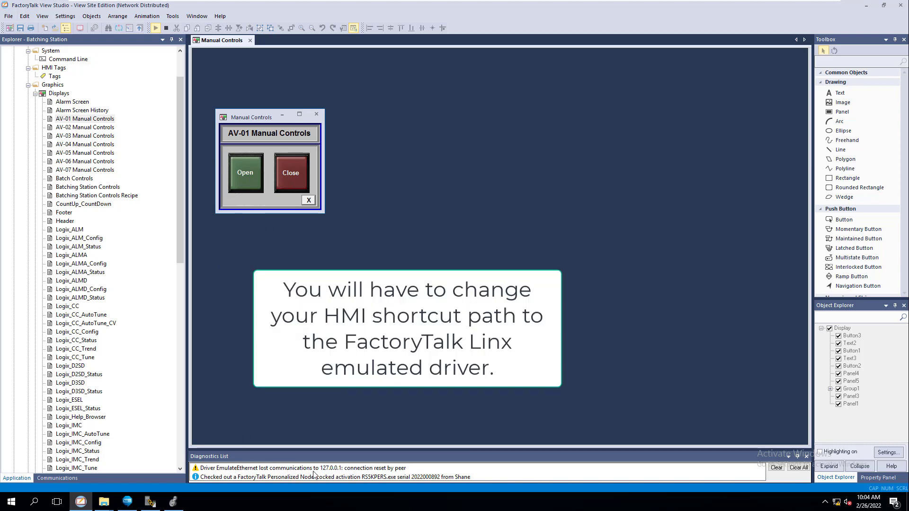
pyautogui.click(166, 27)
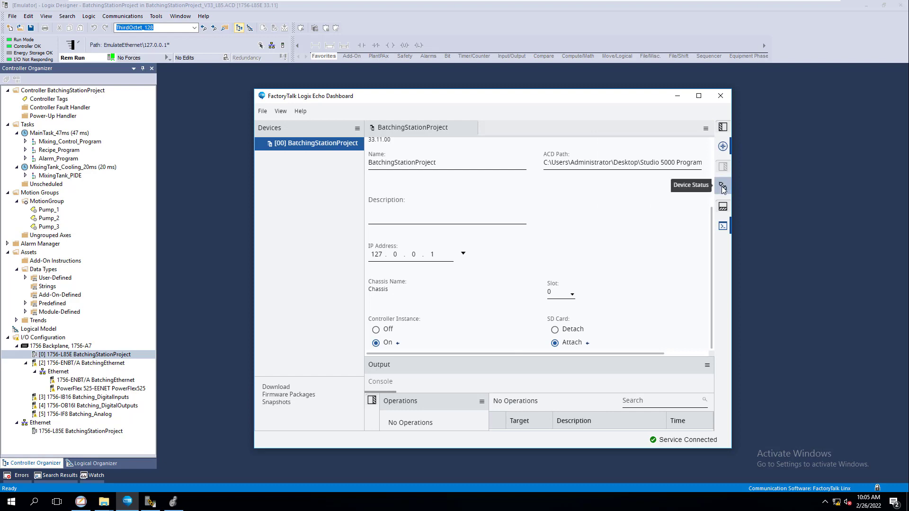
# In Device Status, set the controller mode to PROGRAM, then RUN, then REMOTE
pyautogui.click(723, 185)
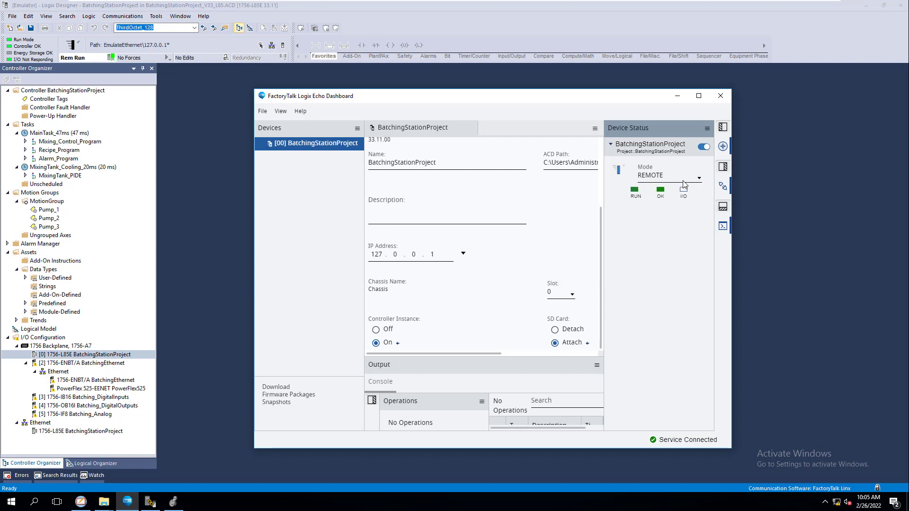
pyautogui.click(698, 178)
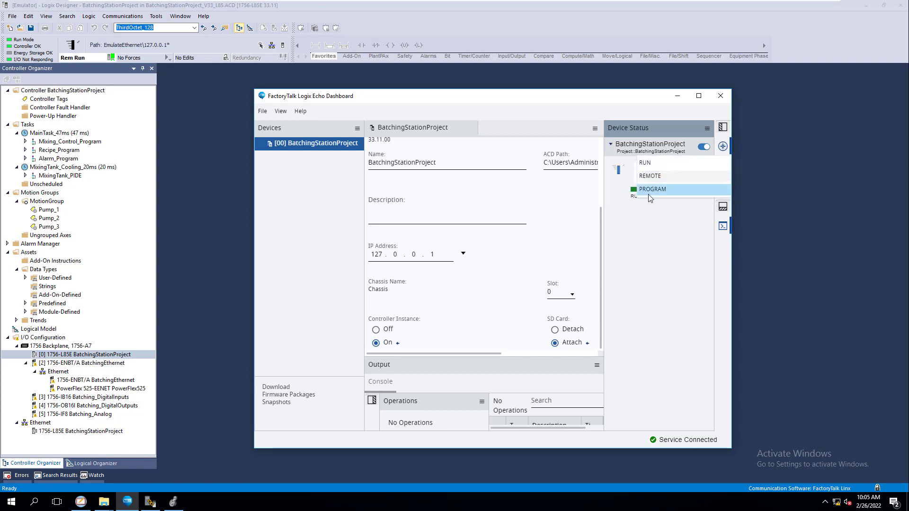
pyautogui.click(652, 189)
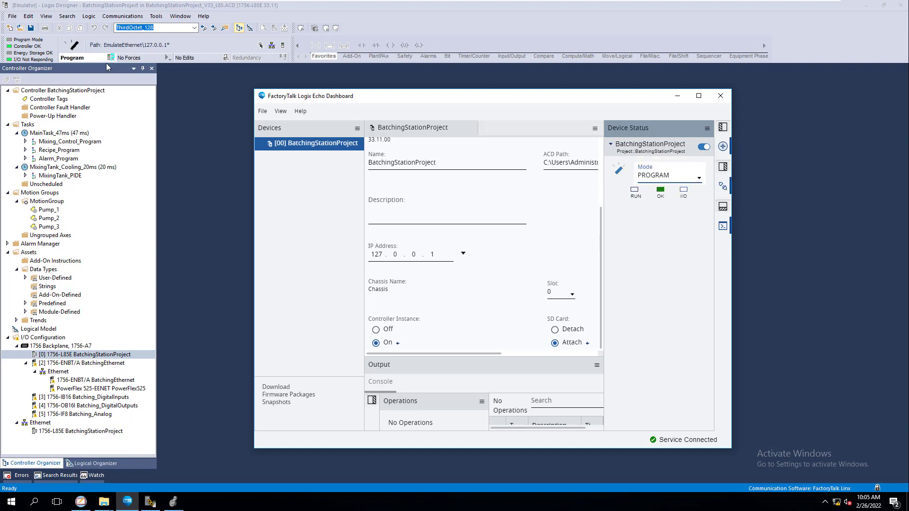
pyautogui.click(697, 176)
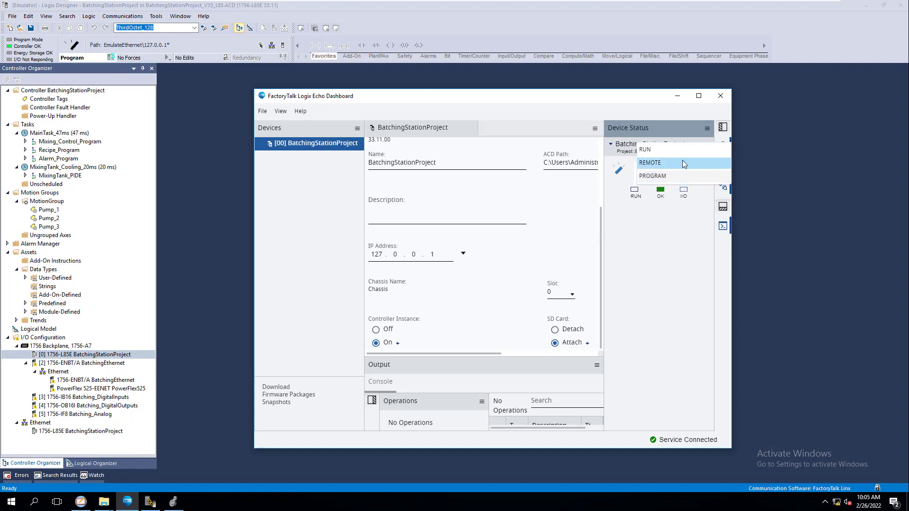
pyautogui.click(644, 149)
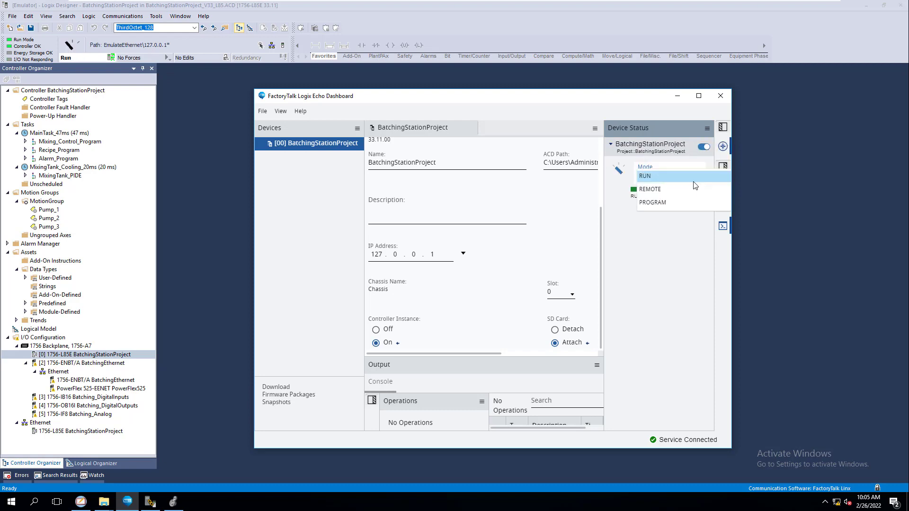
pyautogui.click(649, 188)
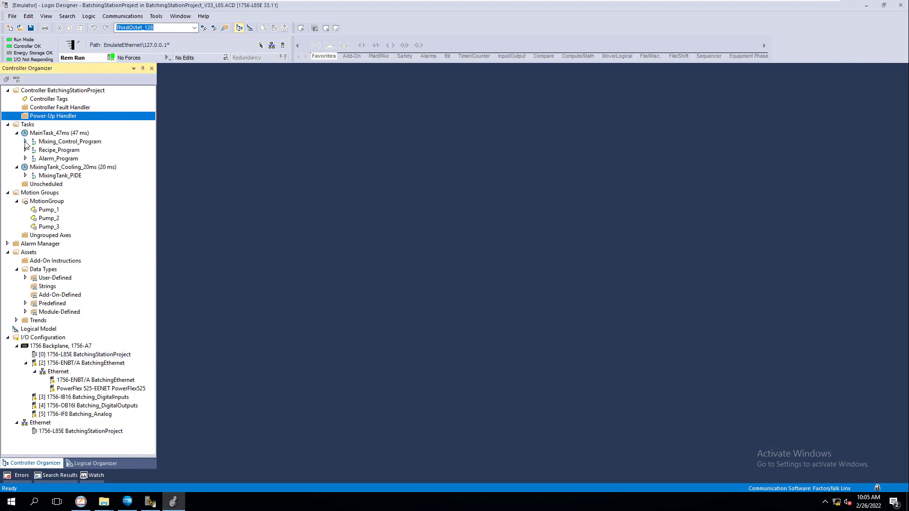
# Open _1Premix_Tanks_Routine, scroll its live rungs, and bring up the Logix Echo Dashboard
pyautogui.doubleClick(78, 175)
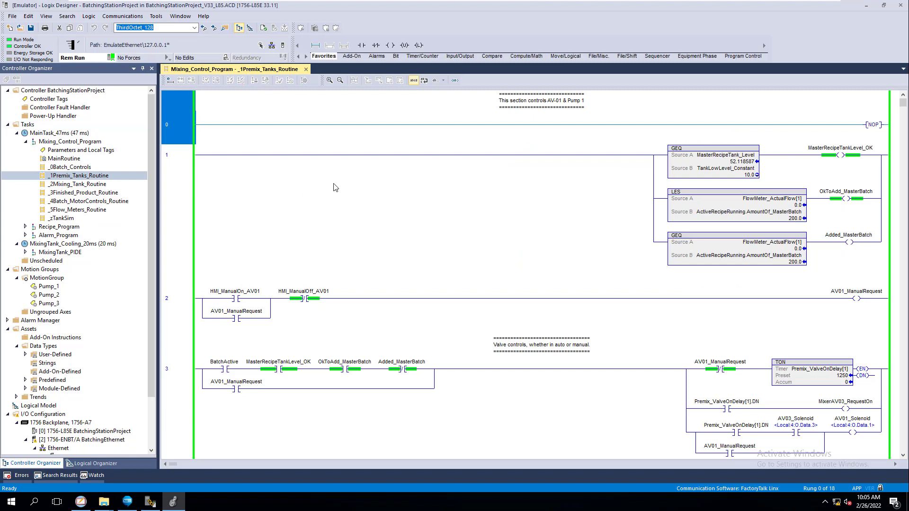
pyautogui.scroll(-3)
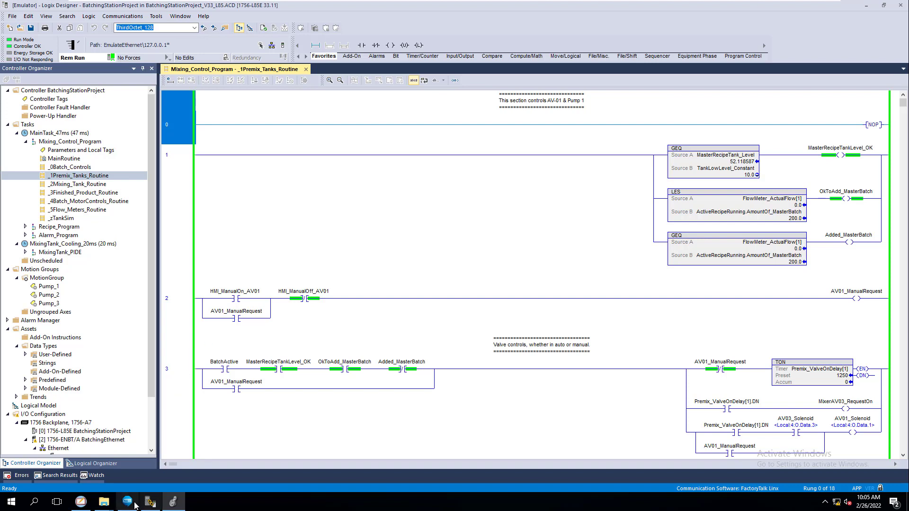
pyautogui.click(127, 501)
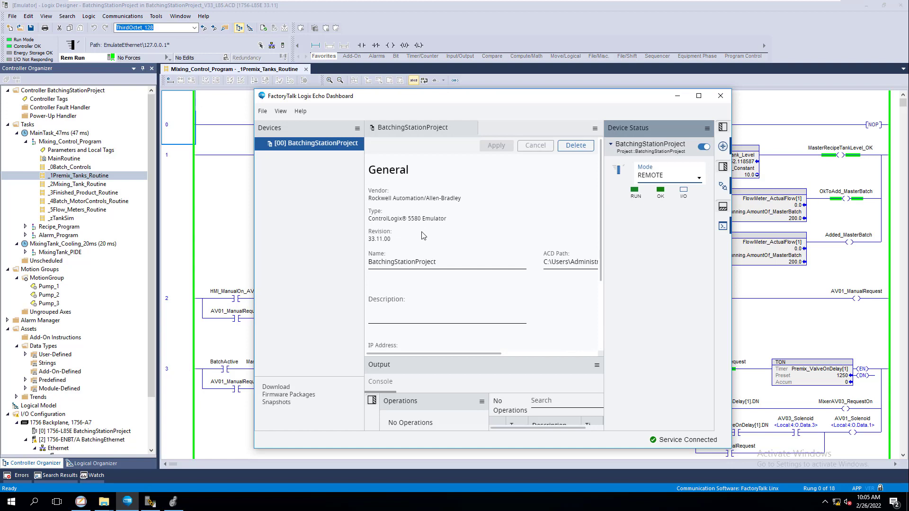
pyautogui.moveTo(419, 233)
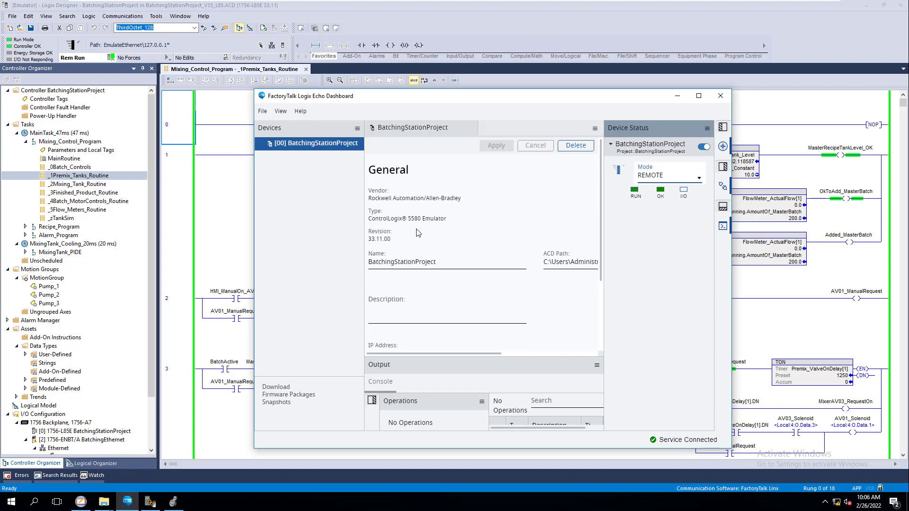
pyautogui.moveTo(329, 281)
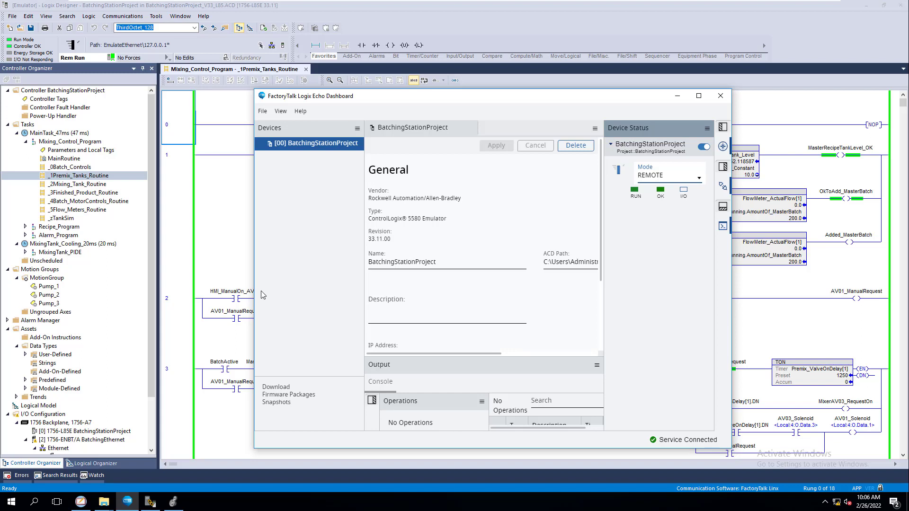
pyautogui.moveTo(192, 274)
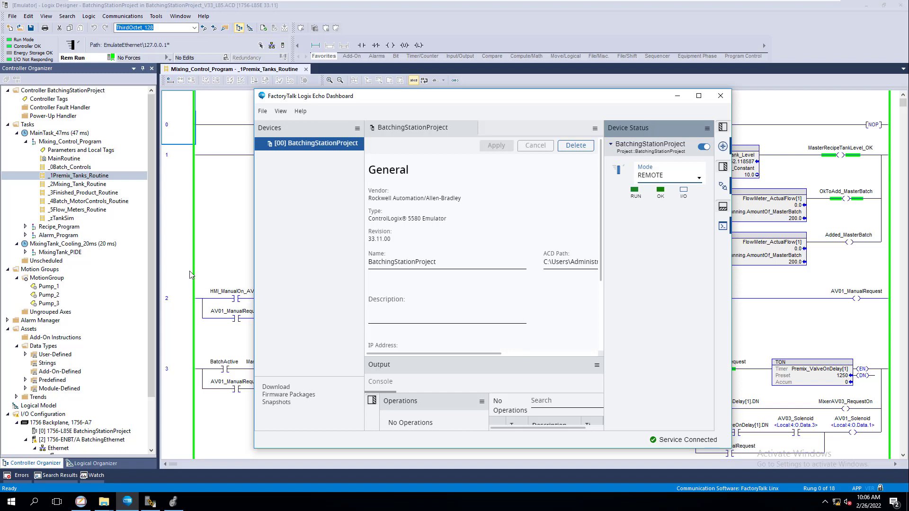
pyautogui.moveTo(187, 278)
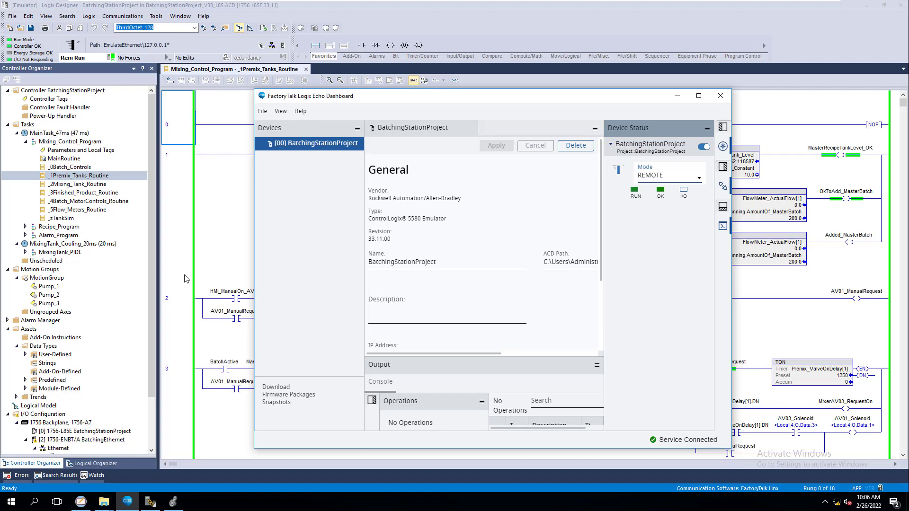
pyautogui.moveTo(402, 104)
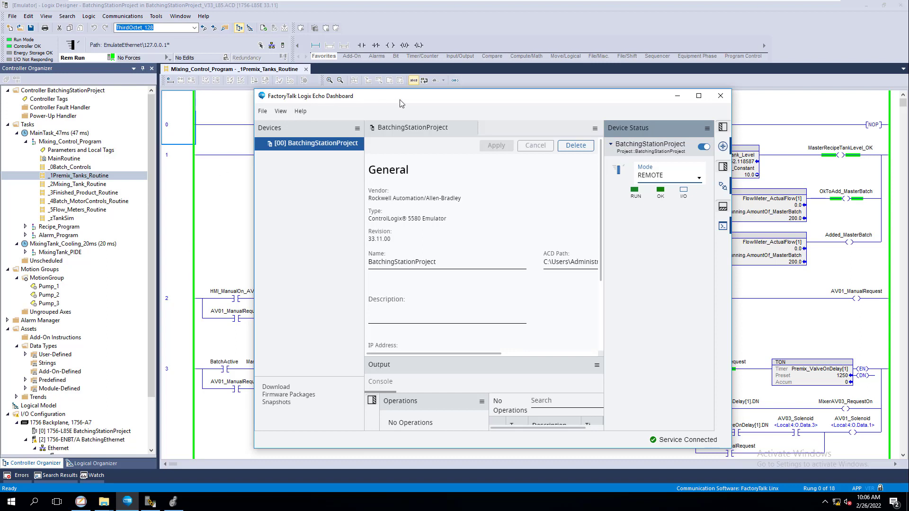
# Drag the Logix Echo Dashboard window slightly left and down over the routine
pyautogui.moveTo(400, 95); pyautogui.dragTo(410, 105)
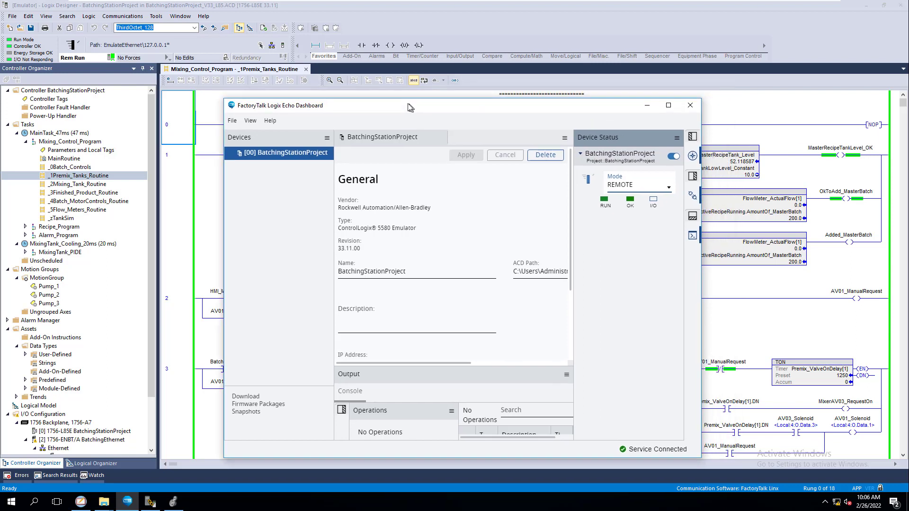
pyautogui.moveTo(412, 105); pyautogui.dragTo(405, 102)
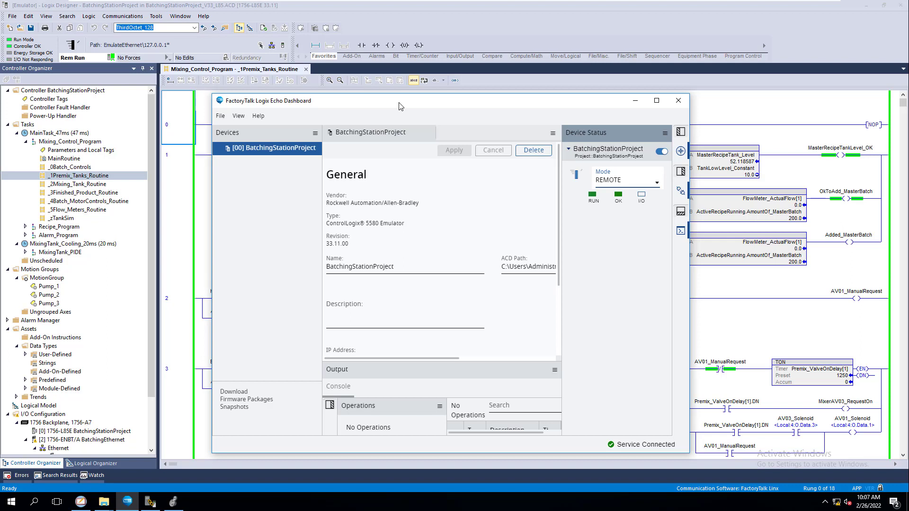
pyautogui.moveTo(748, 152)
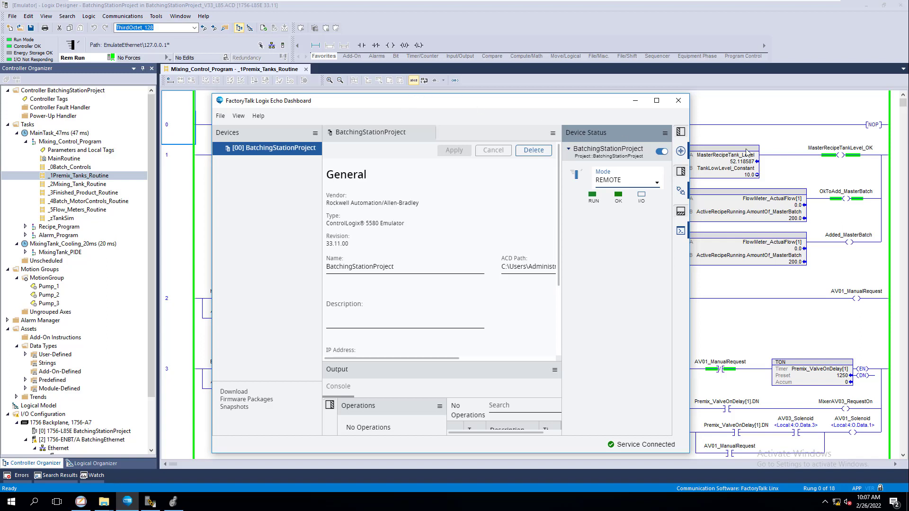